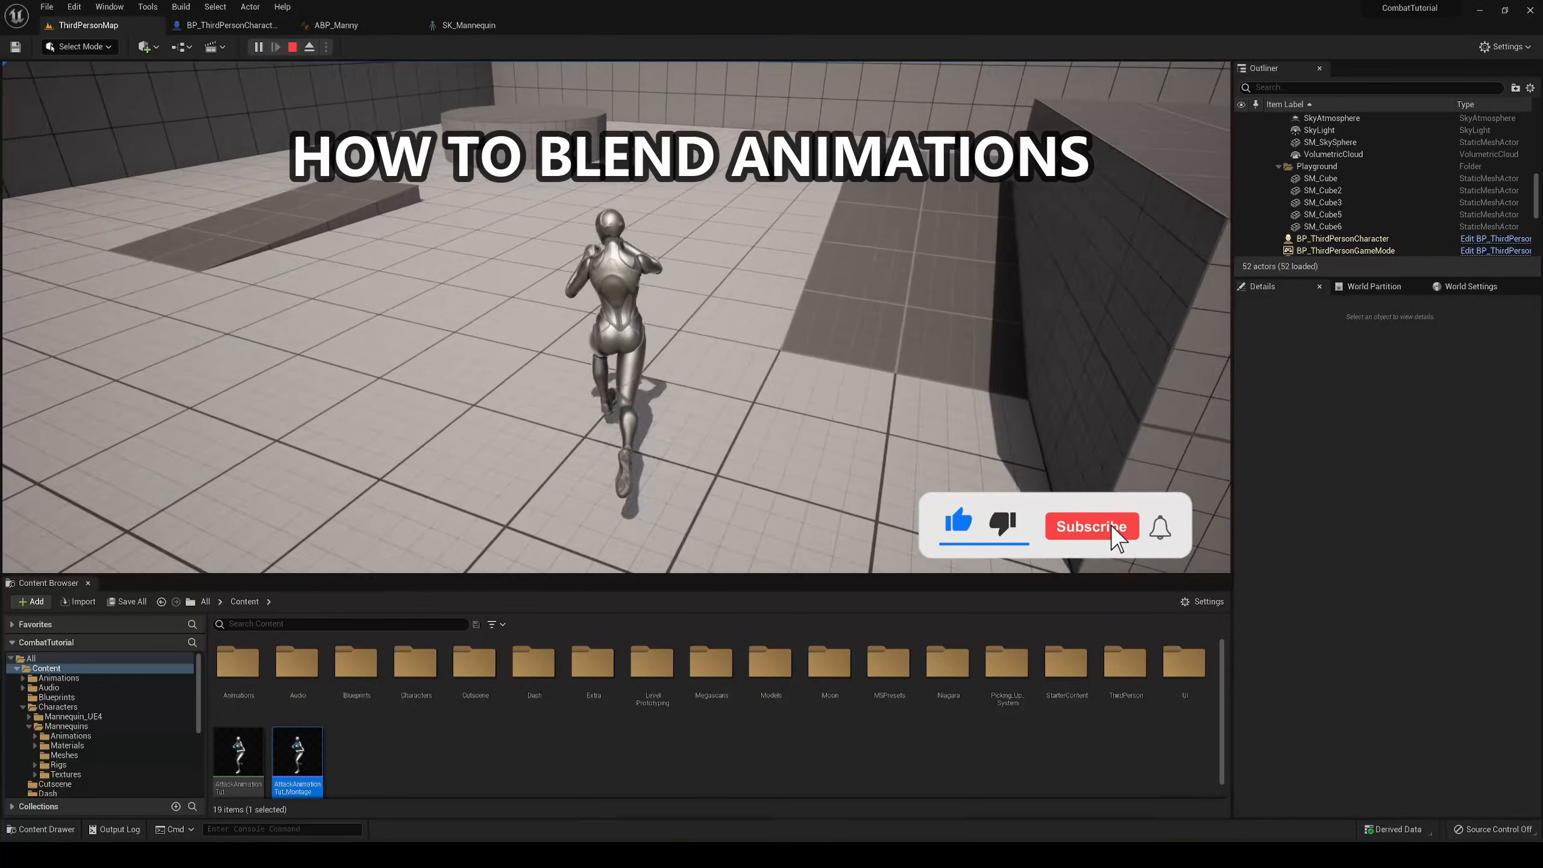
Step: Open the AttackAnimationTut animation asset from the Content Browser to preview the mannequin's stance
click(1090, 526)
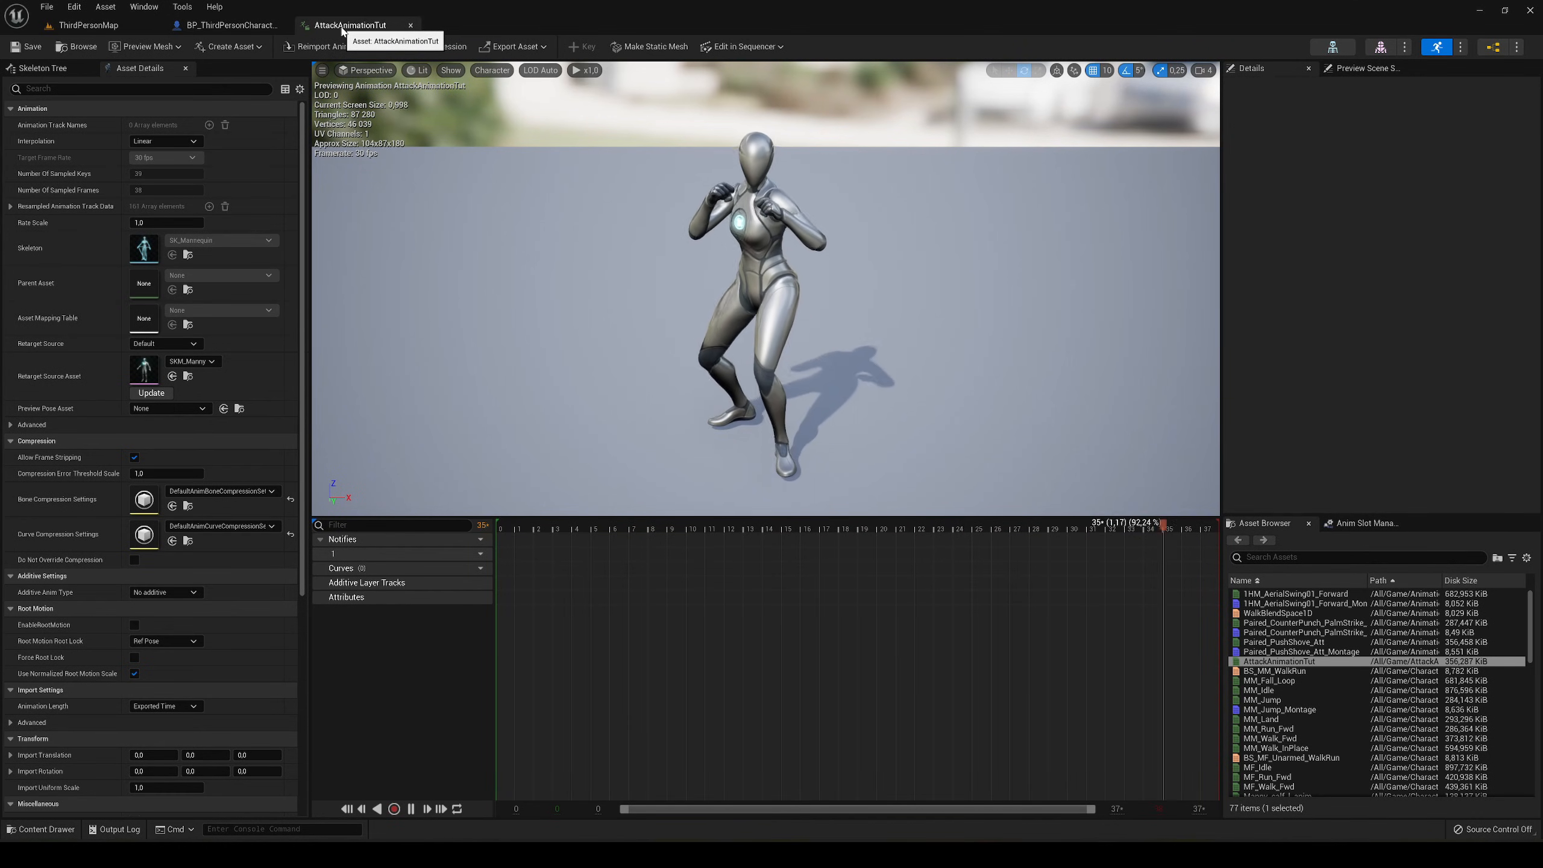
Step: Go back to the level editor and open the BP_ThirdPersonCharacter blueprint from the Content Browser
click(87, 24)
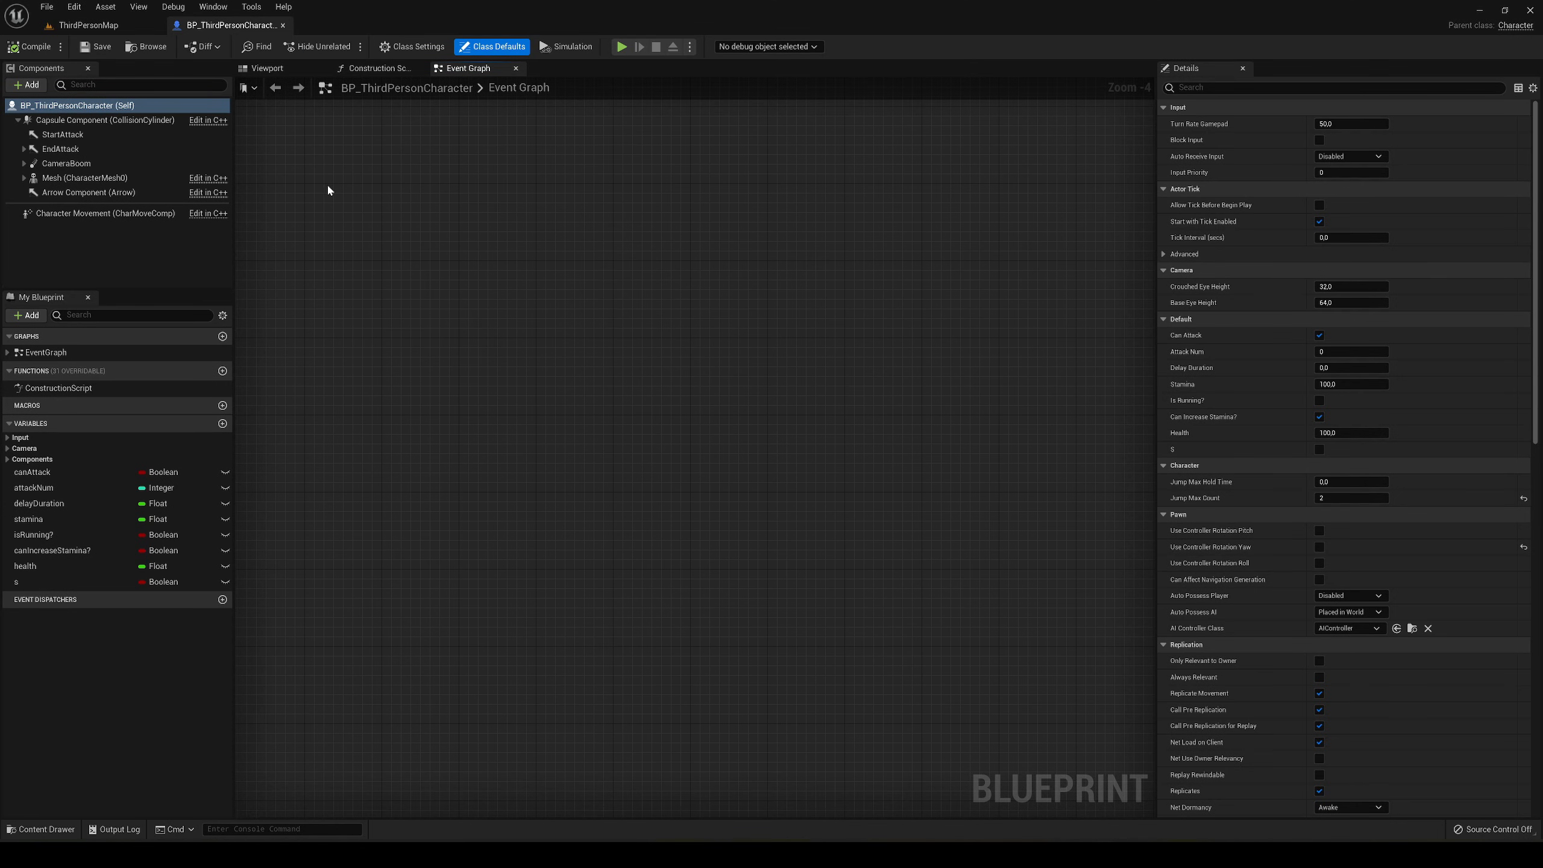
click(84, 24)
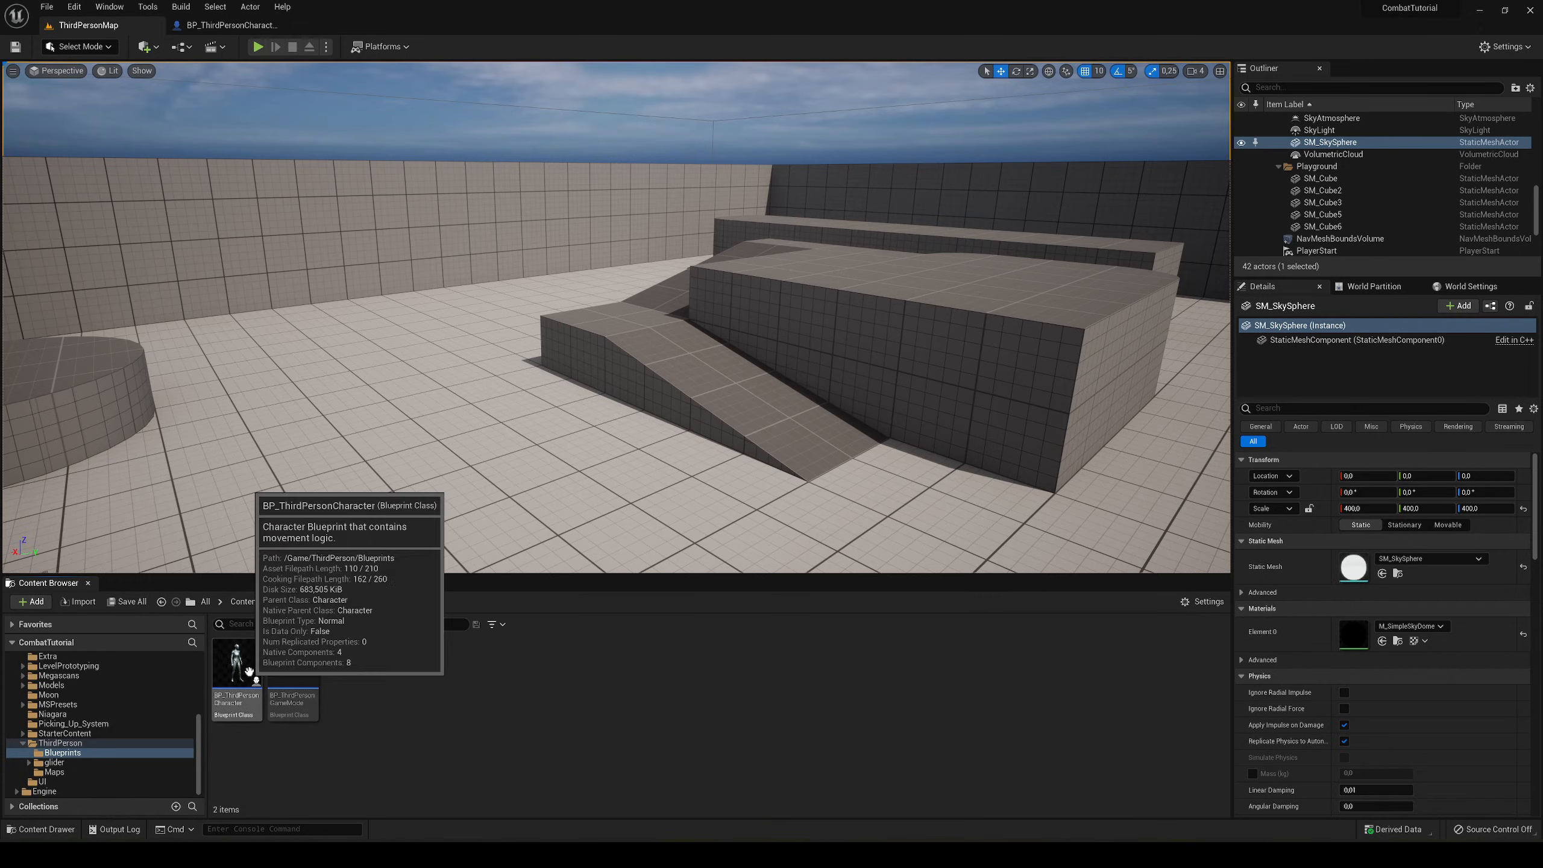
double_click(235, 661)
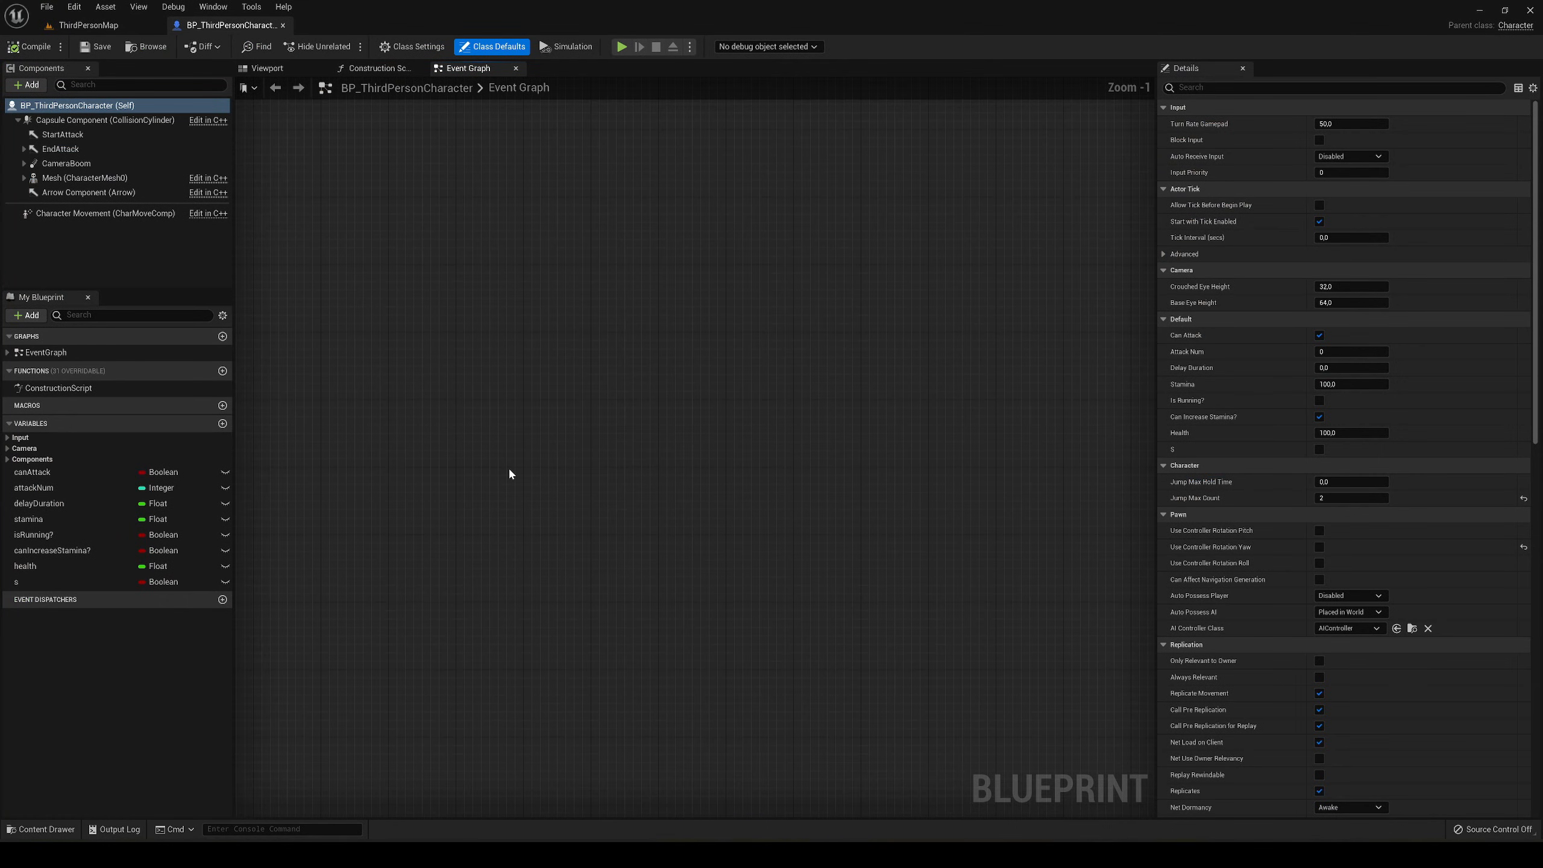
mouse_move(495, 454)
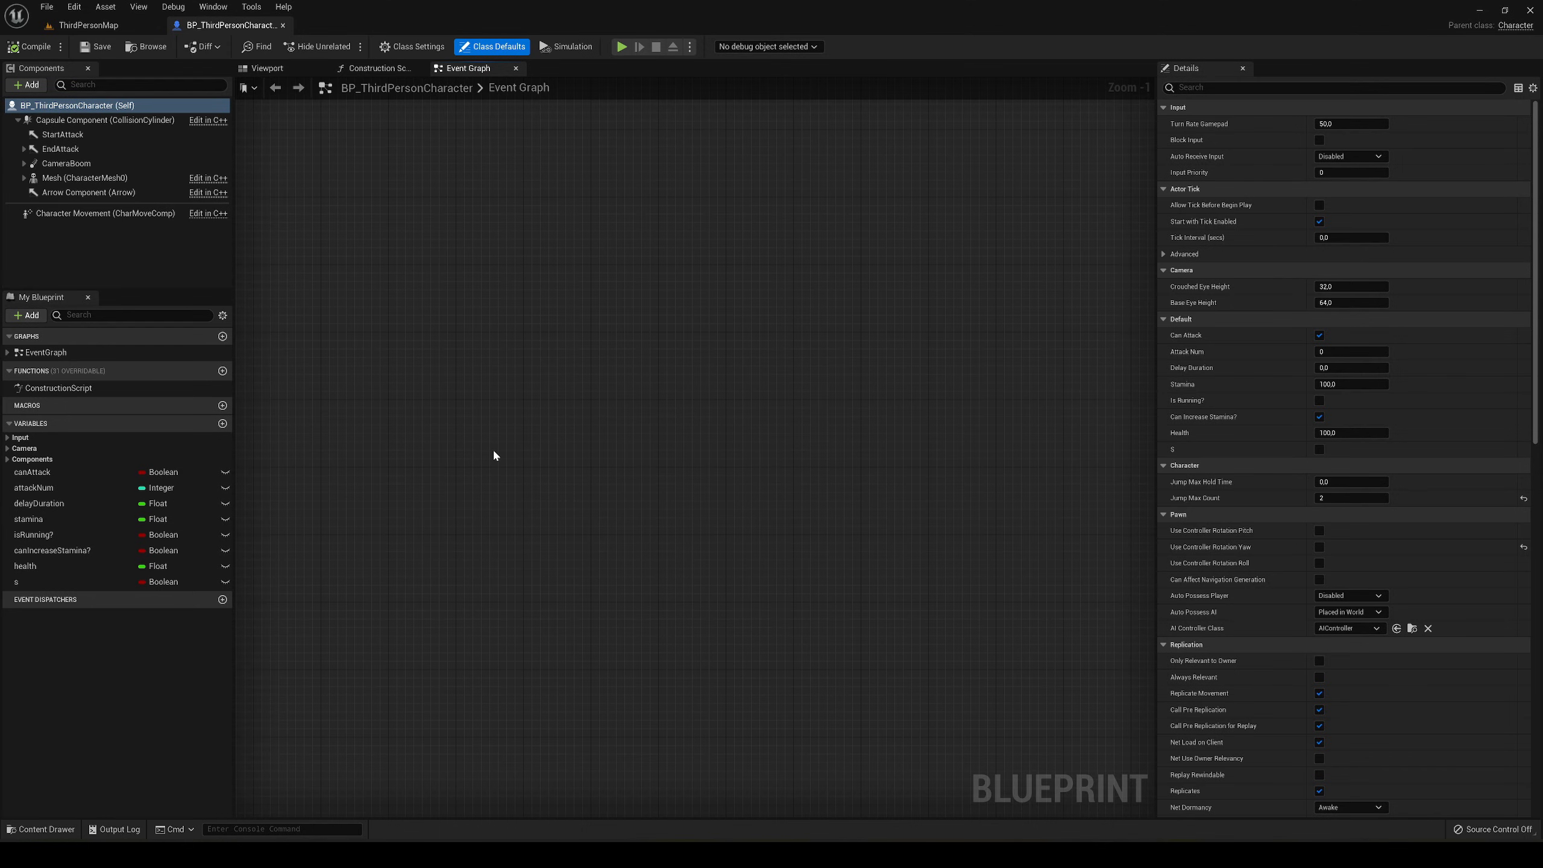
Step: Add an N key event and wire its Pressed output into a new Play Anim Montage node
right_click(494, 454)
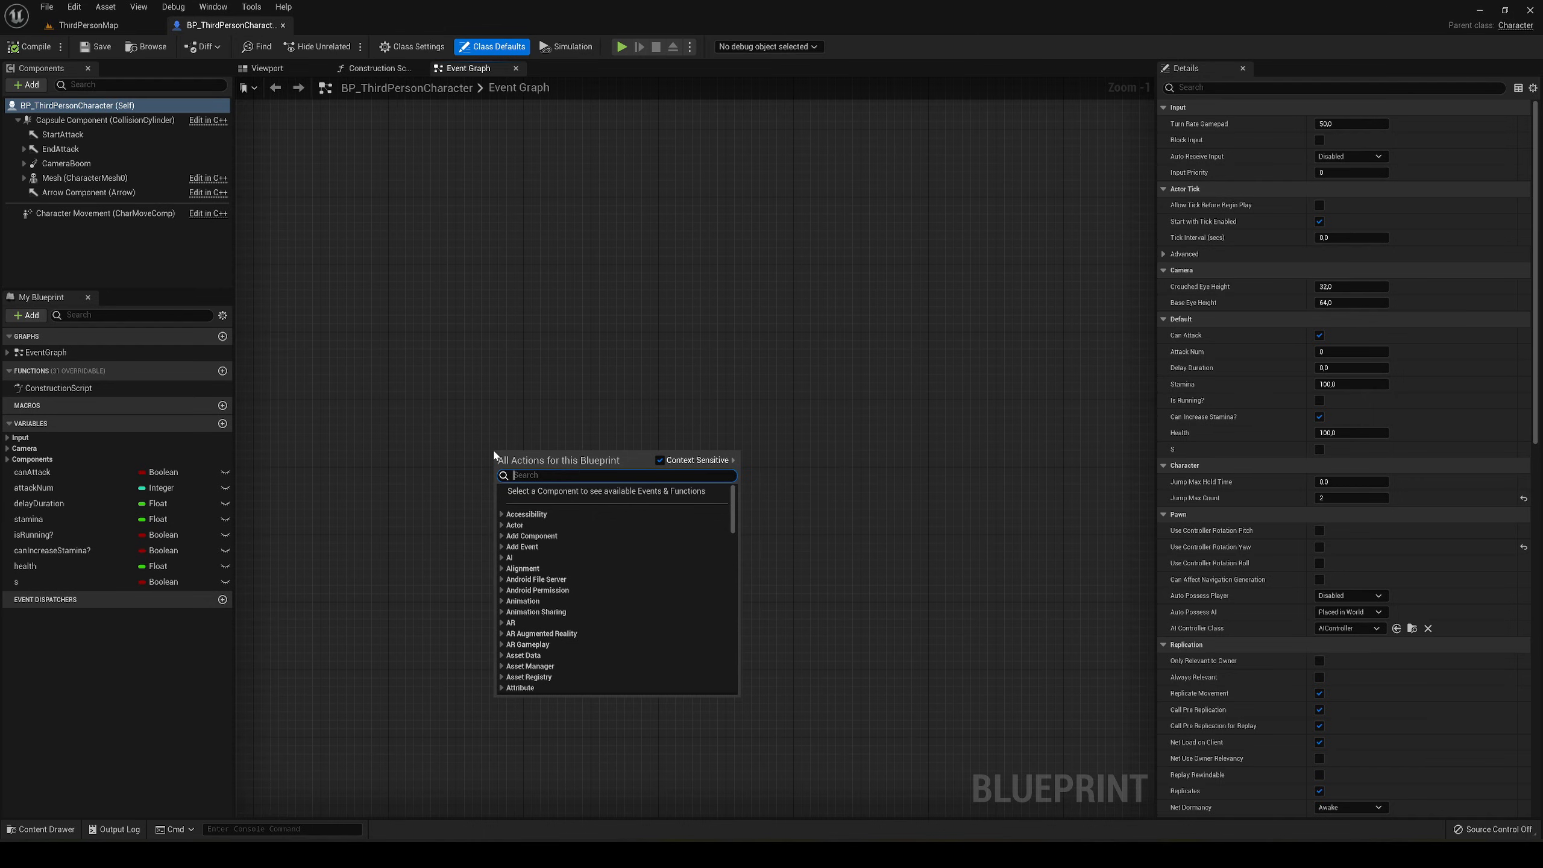
text(n key)
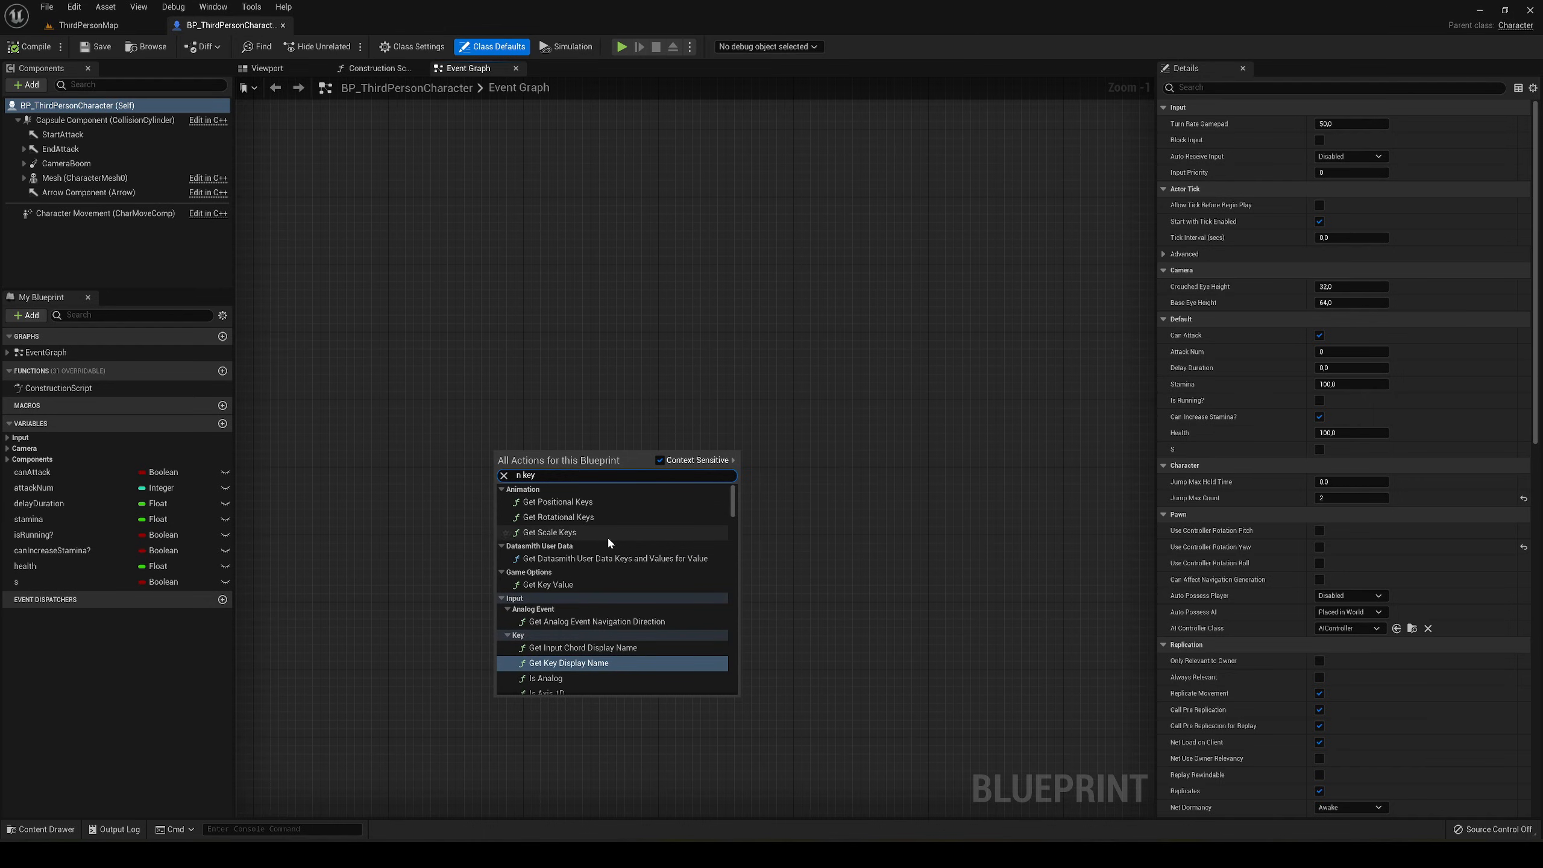
scroll(down, 3)
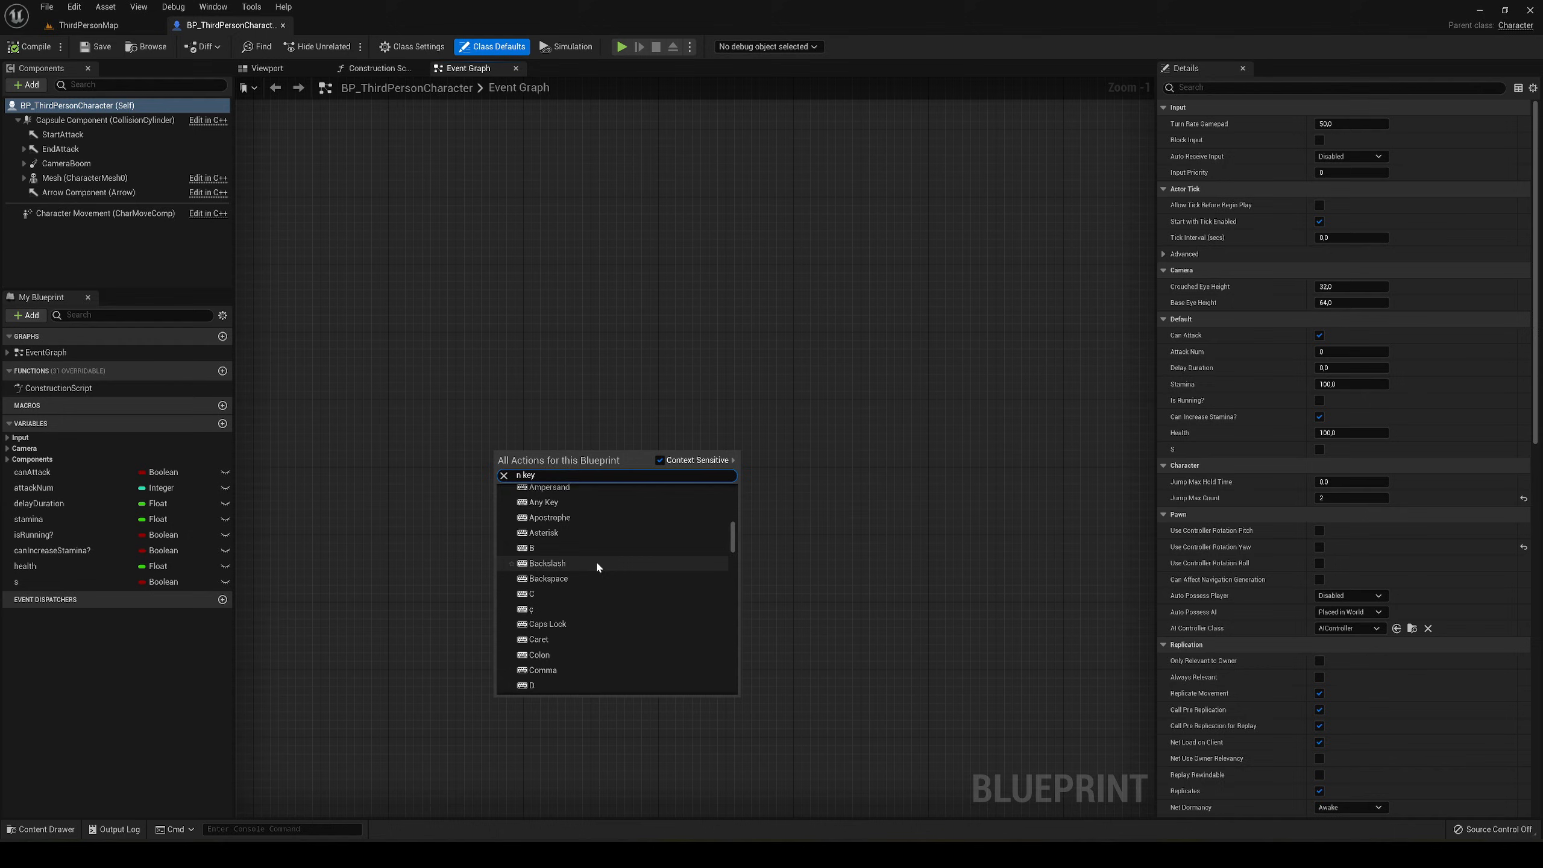
scroll(down, 3)
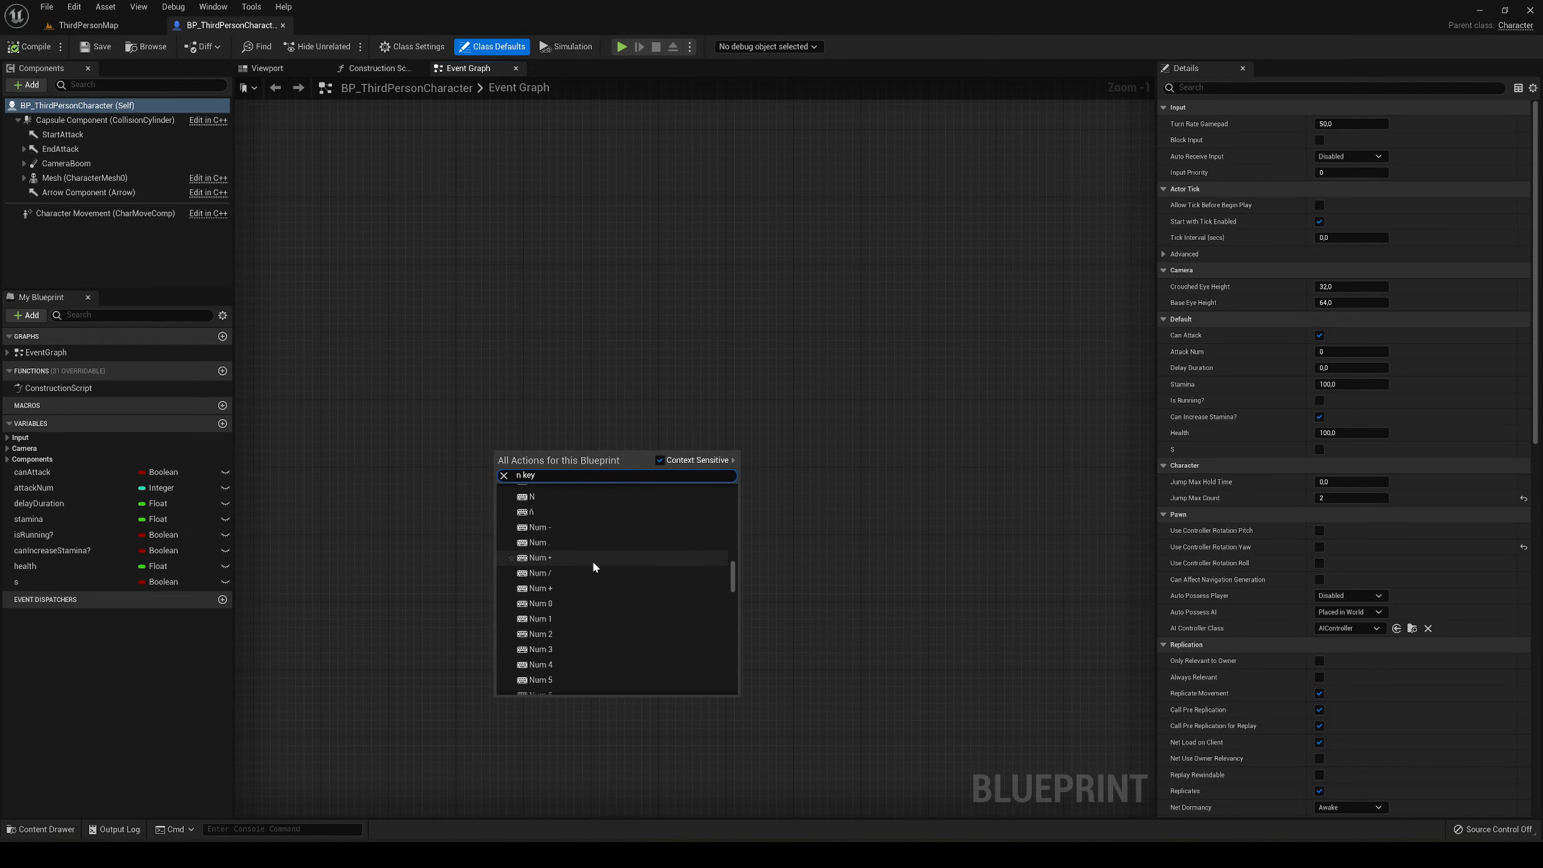
click(529, 496)
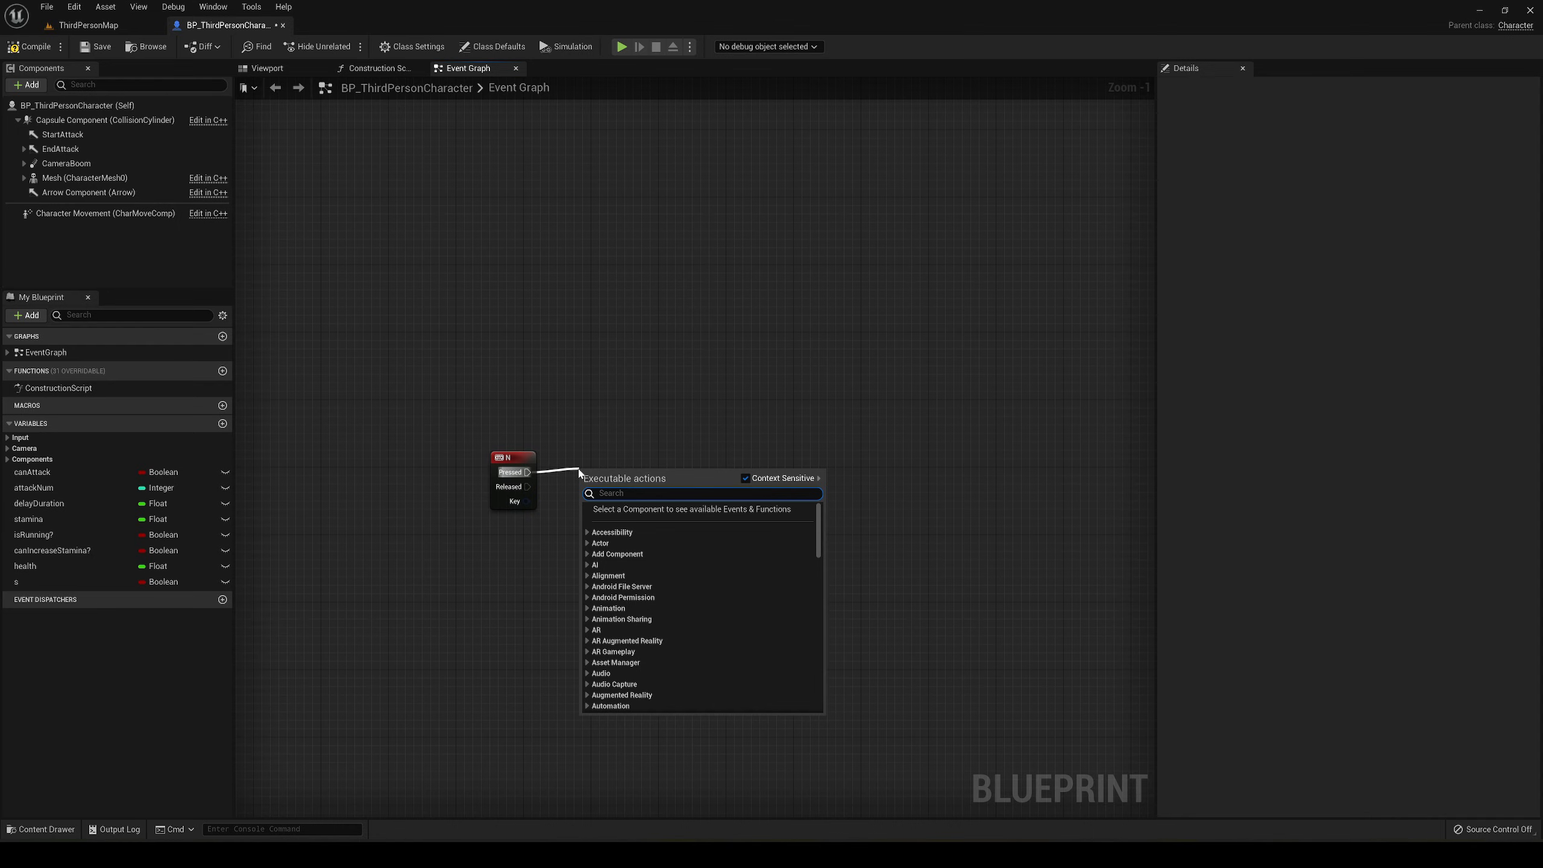
text(play animmon)
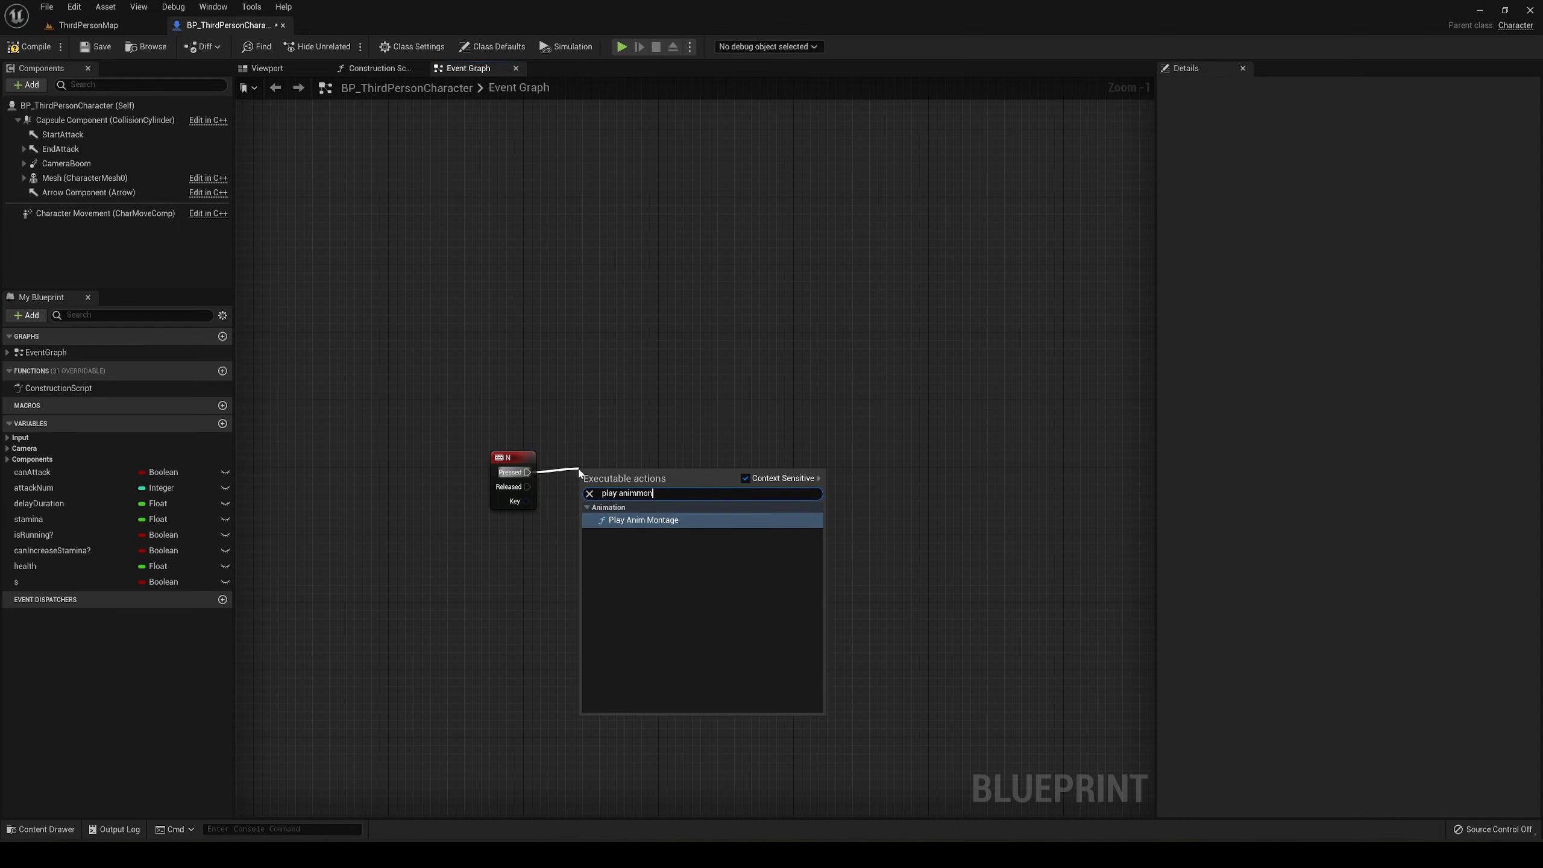
click(644, 520)
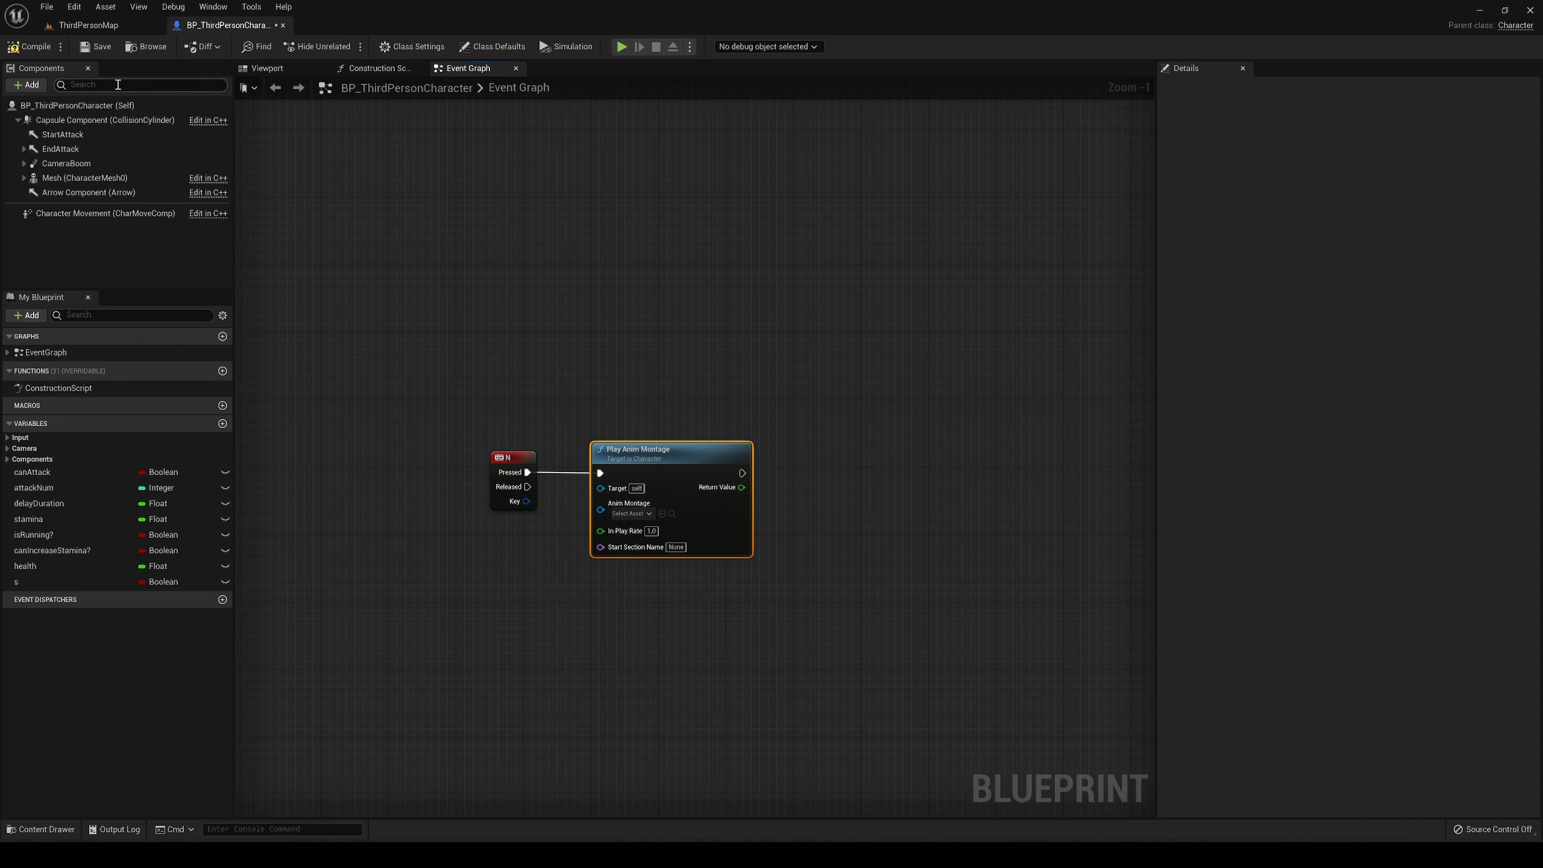
Step: Create AttackAnimationTut_Montage from the AttackAnimationTut asset and return to BP_ThirdPersonCharacter
click(86, 24)
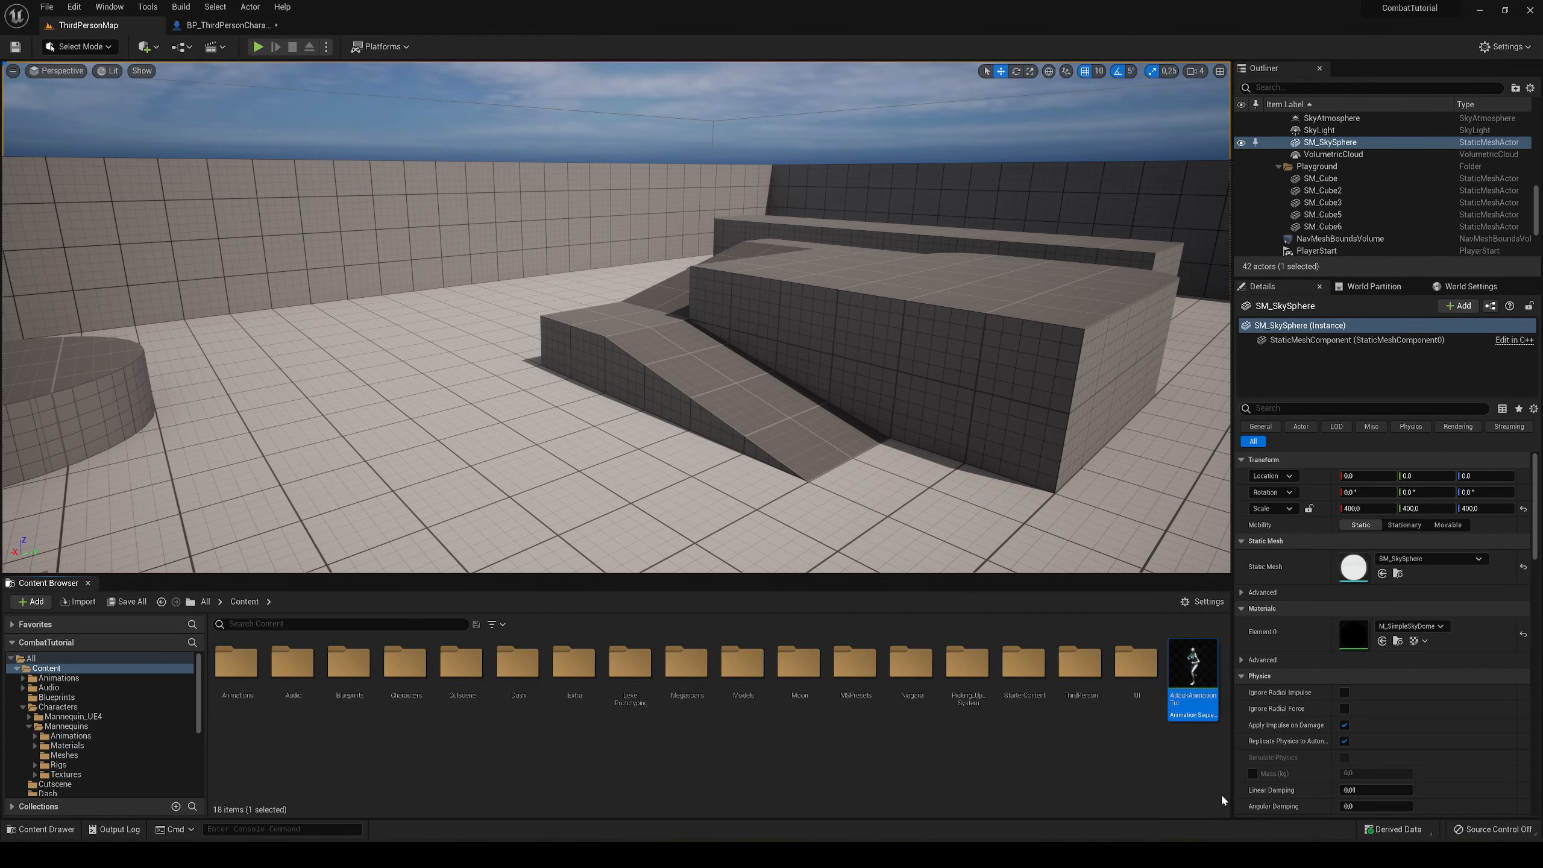
double_click(1191, 659)
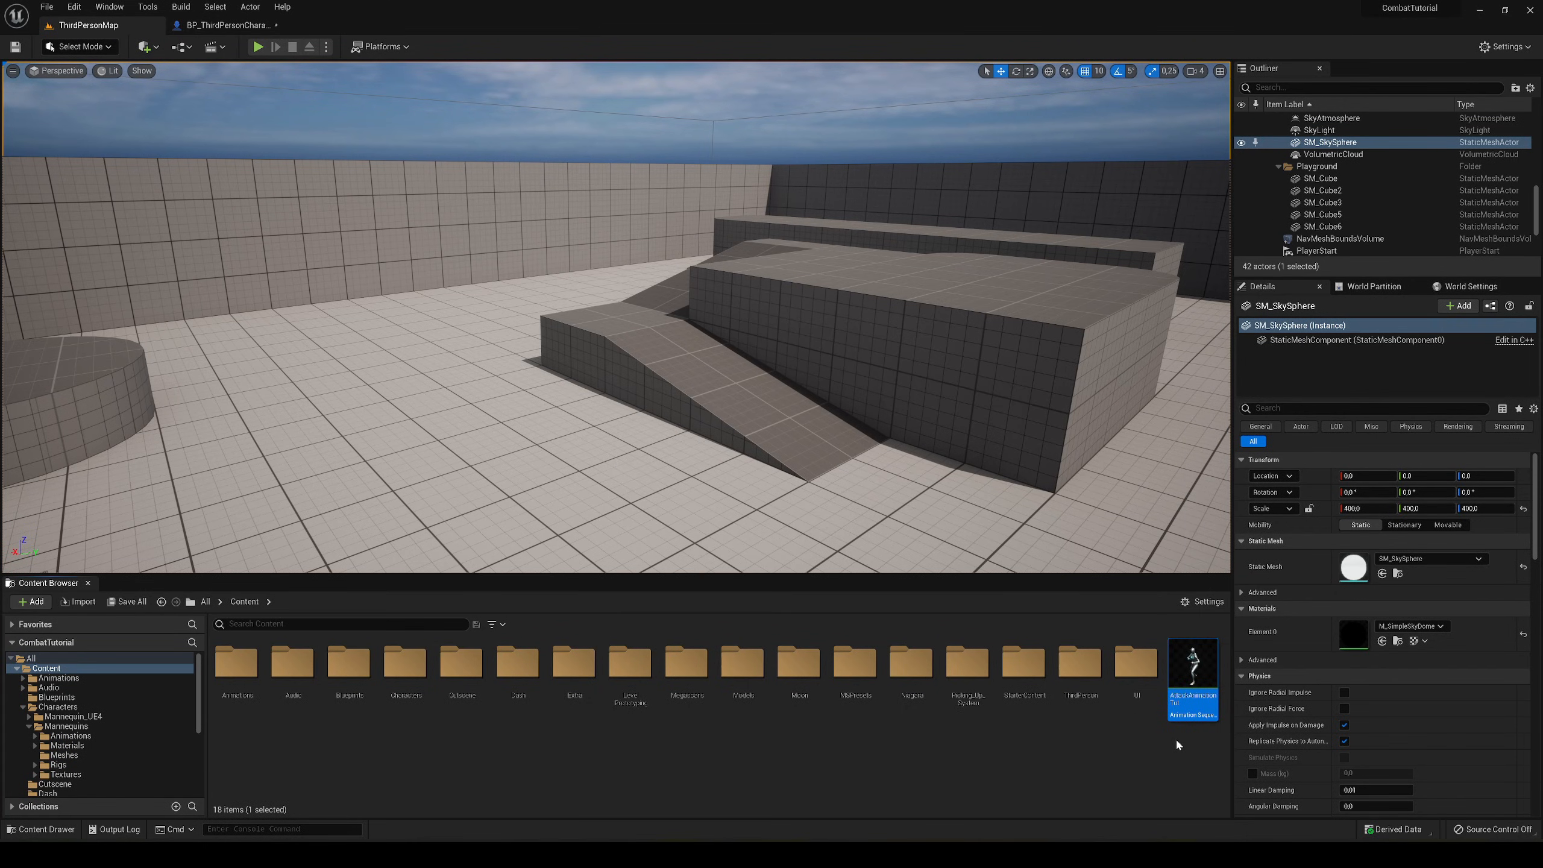
mouse_move(1191, 673)
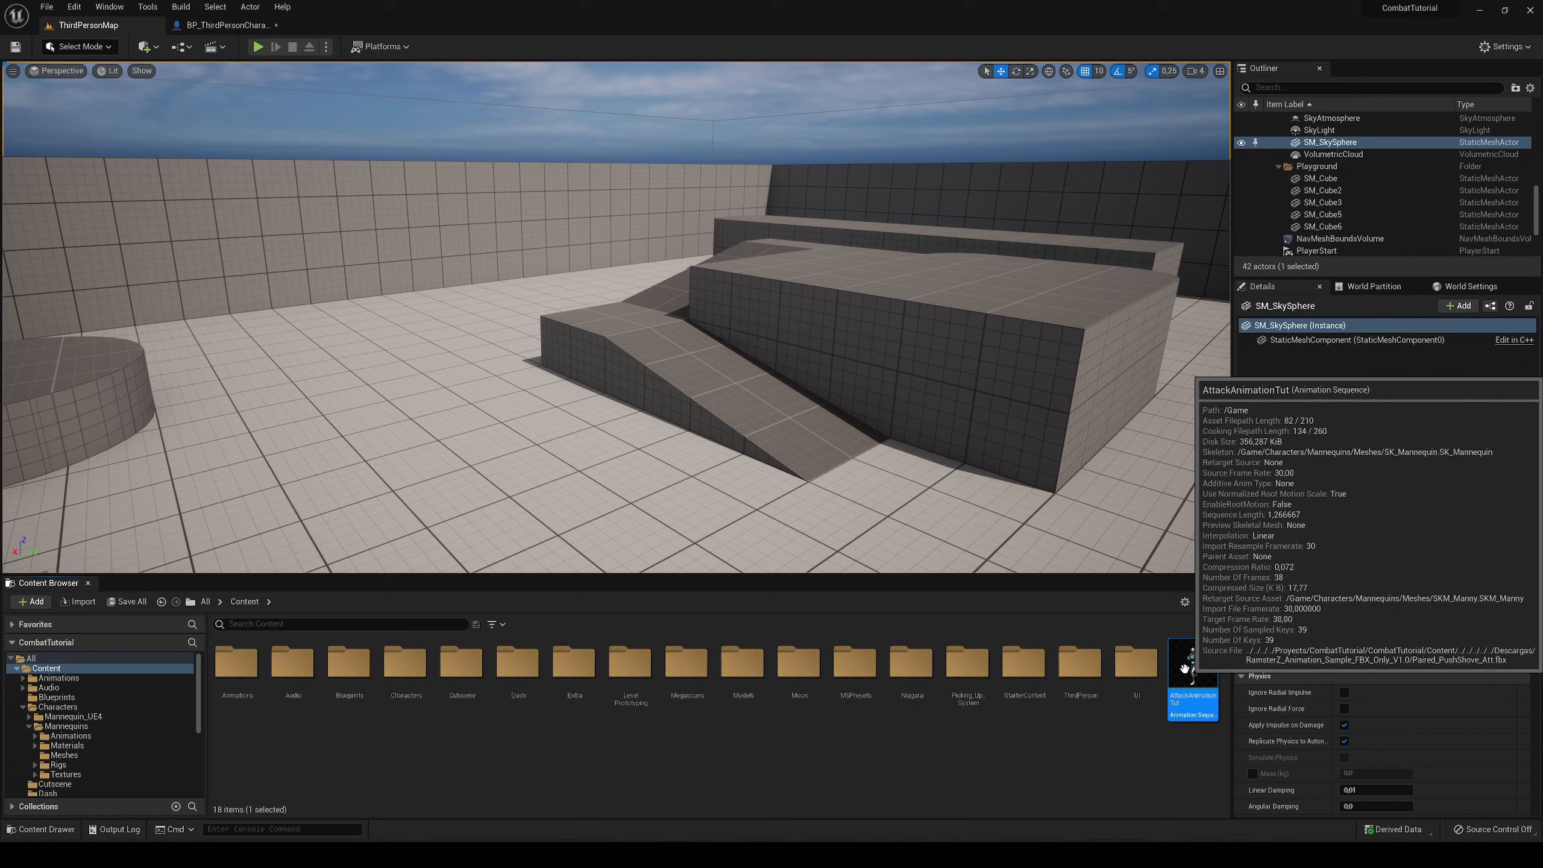
right_click(1192, 670)
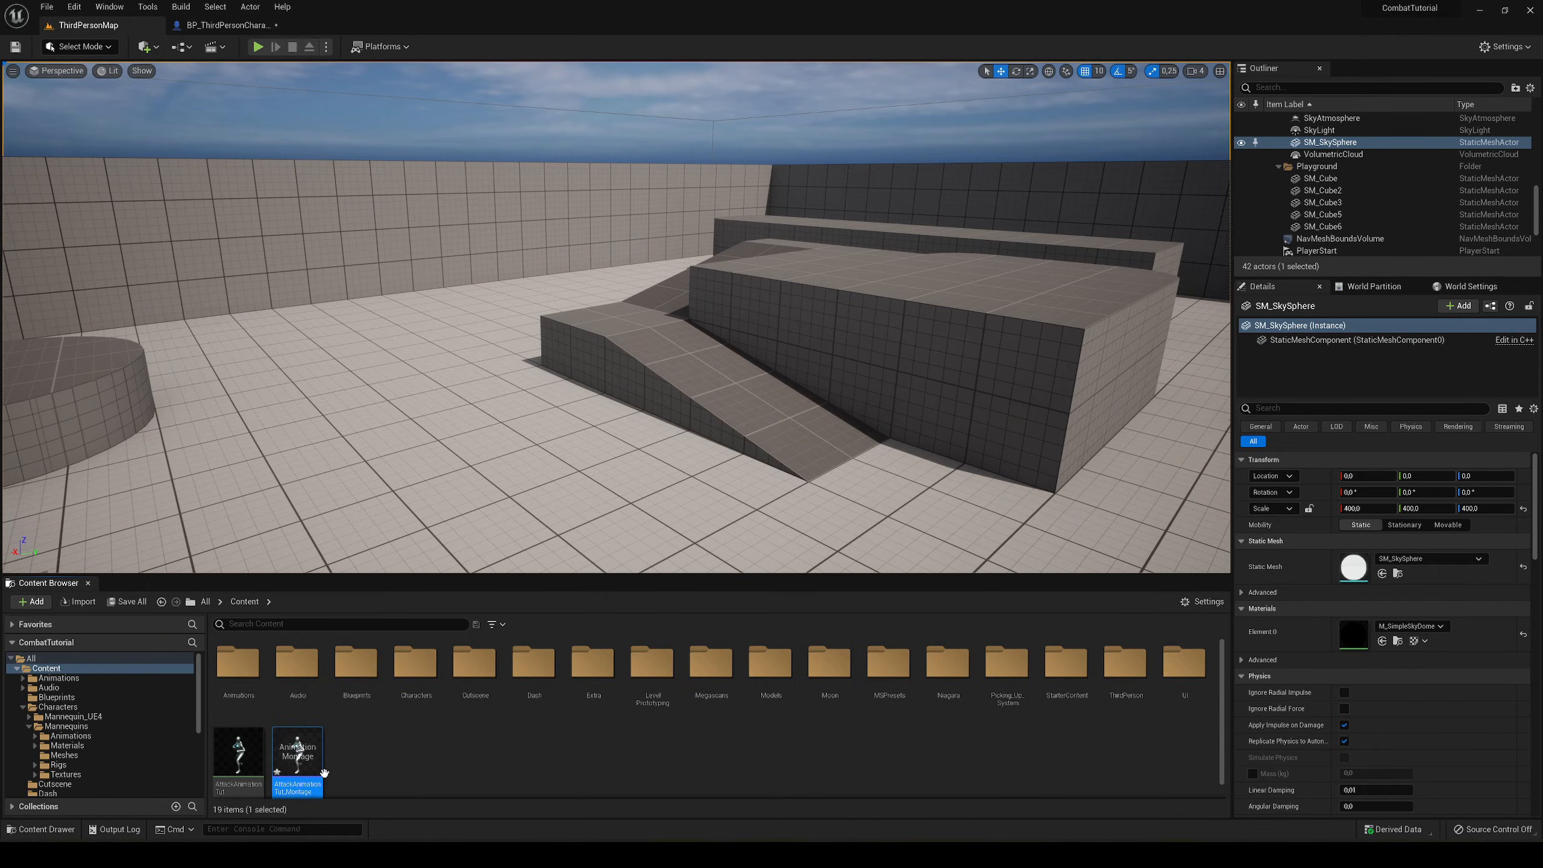
click(231, 25)
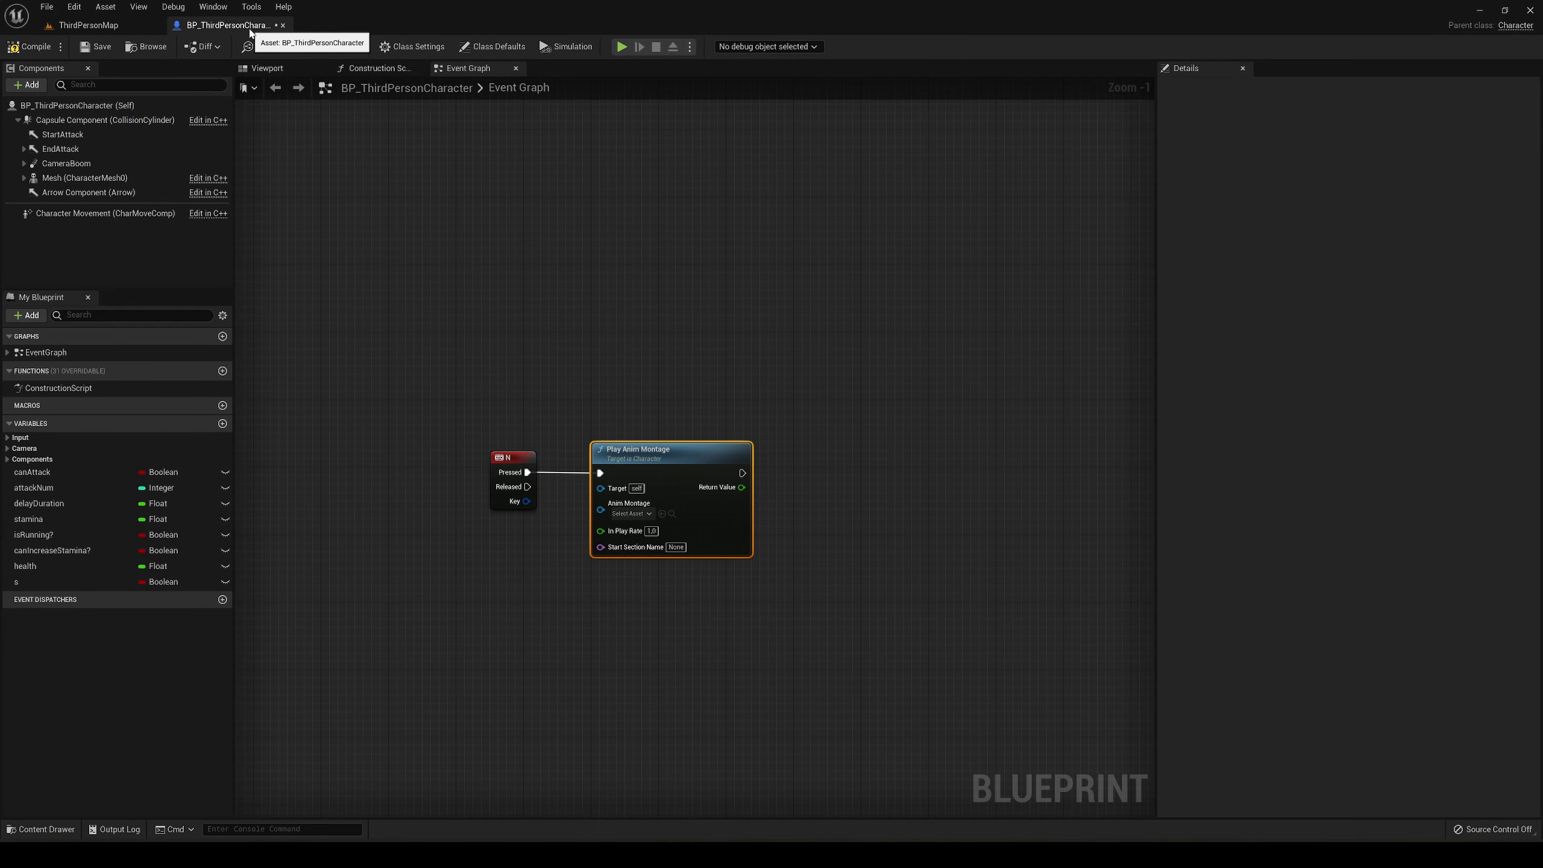
Step: Set the Play Anim Montage node's Anim Montage input to AttackAnimationTut_Montage
click(631, 513)
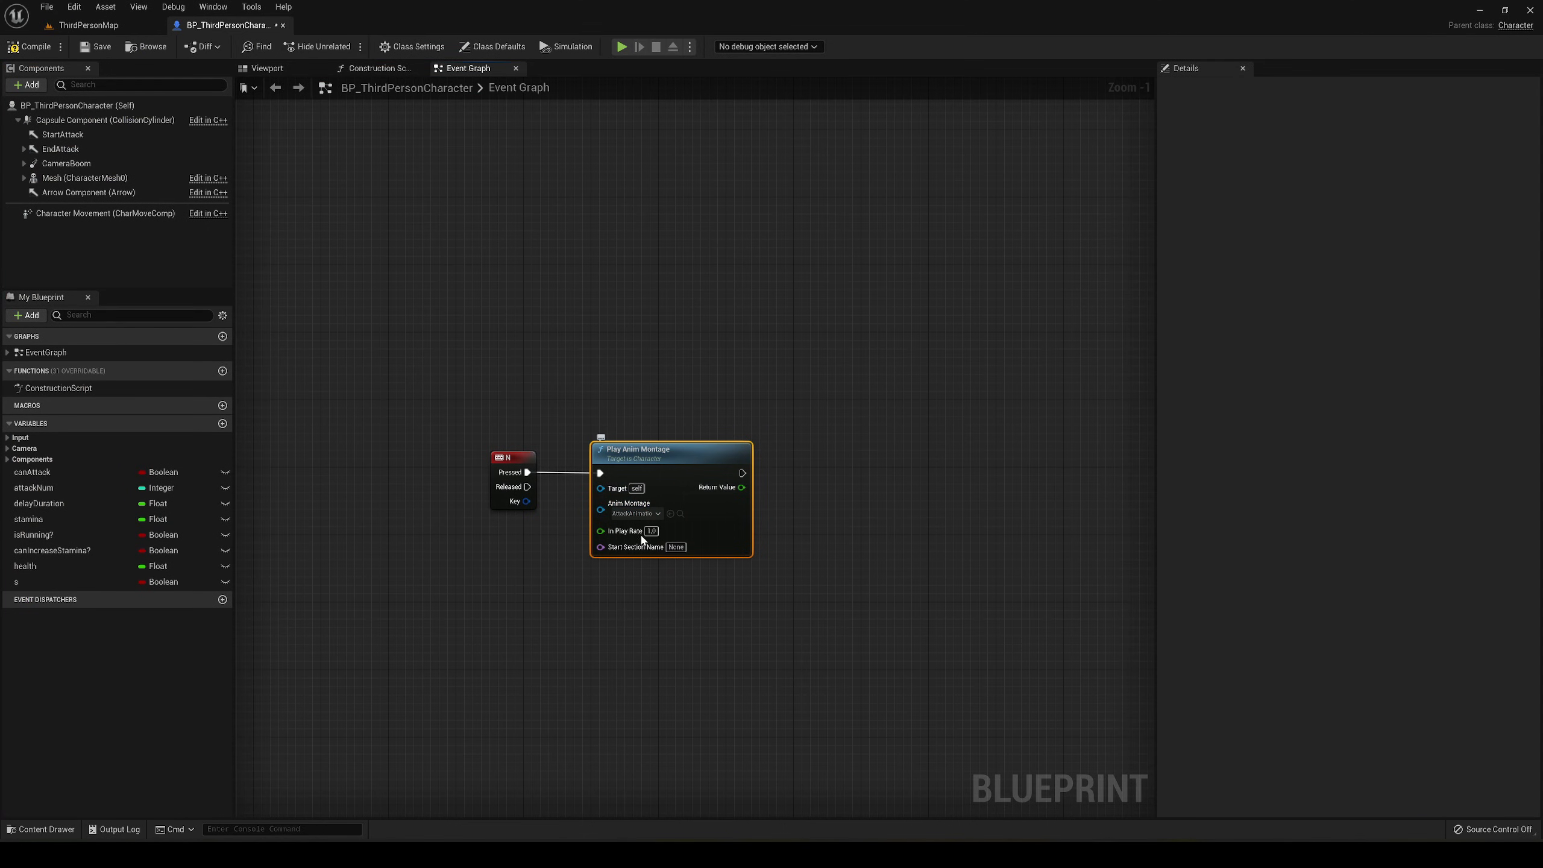
mouse_move(33, 46)
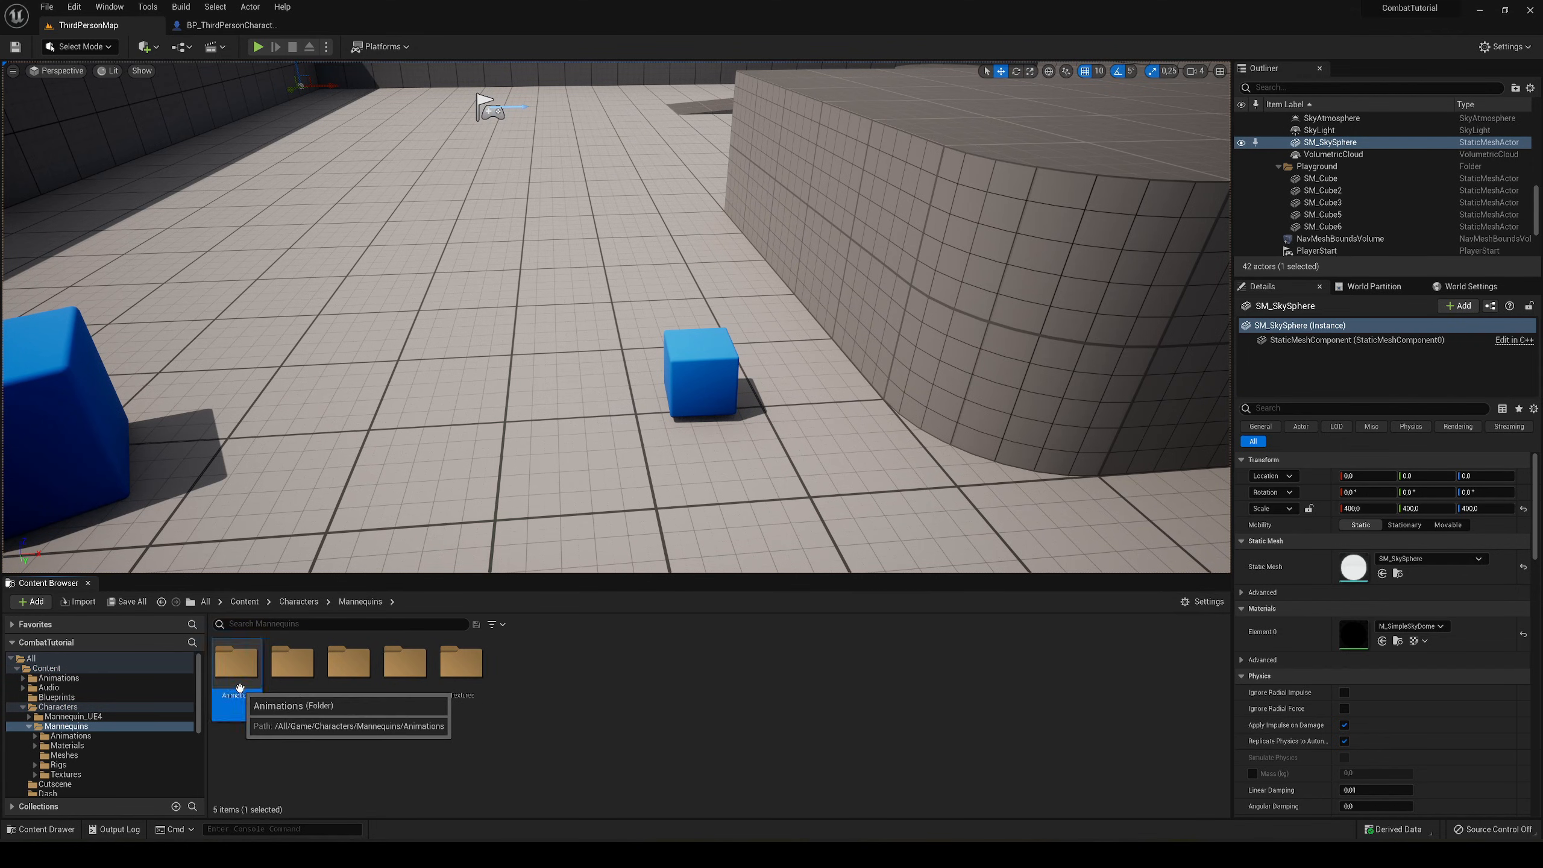
Step: Browse into the Animations folder and open the ABP_Manny animation blueprint
double_click(237, 660)
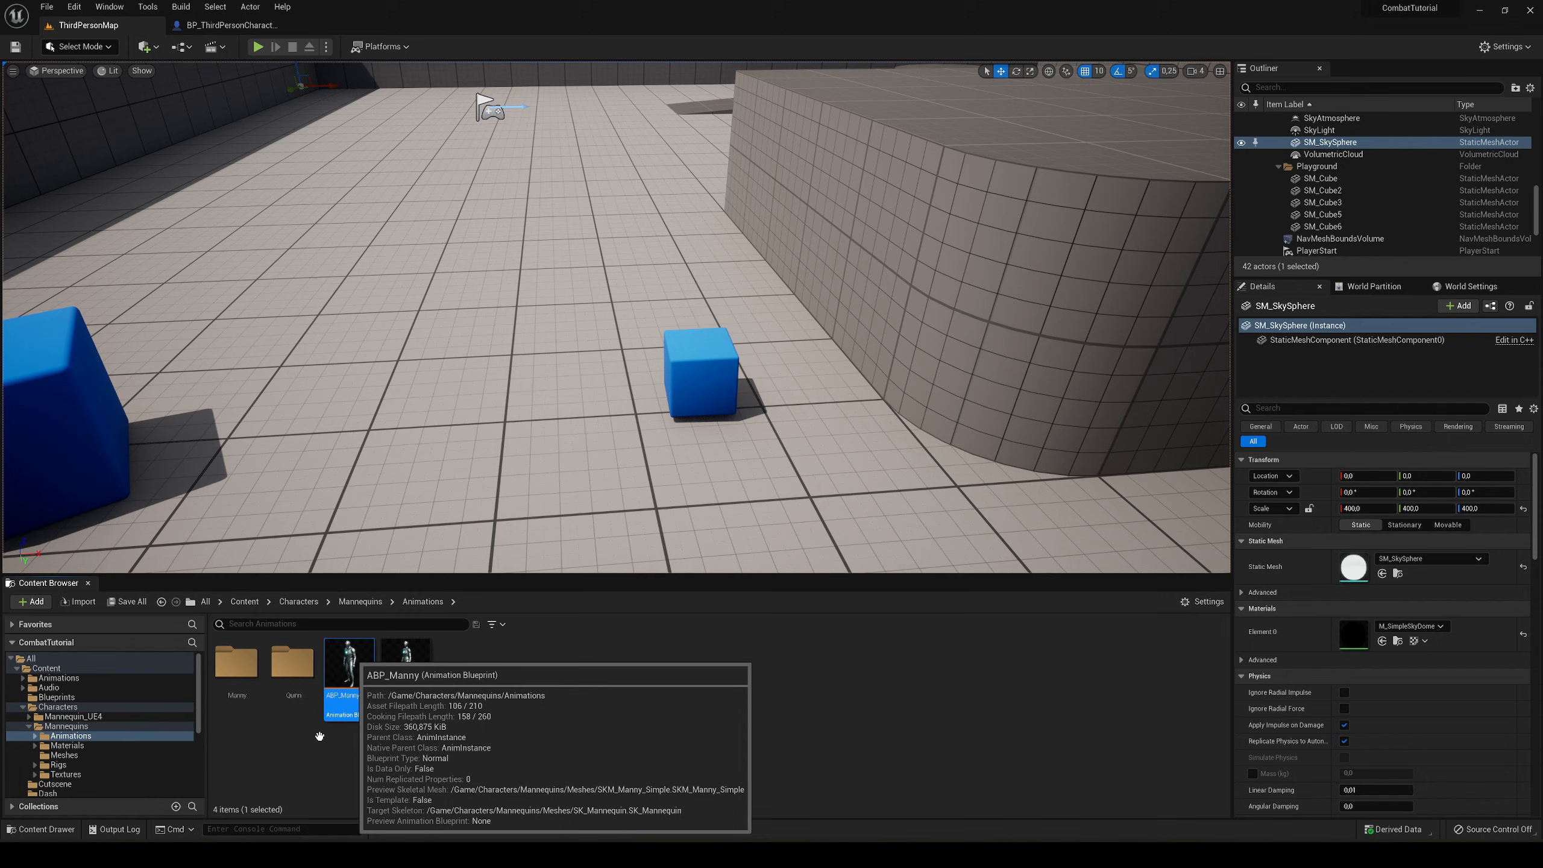
double_click(347, 657)
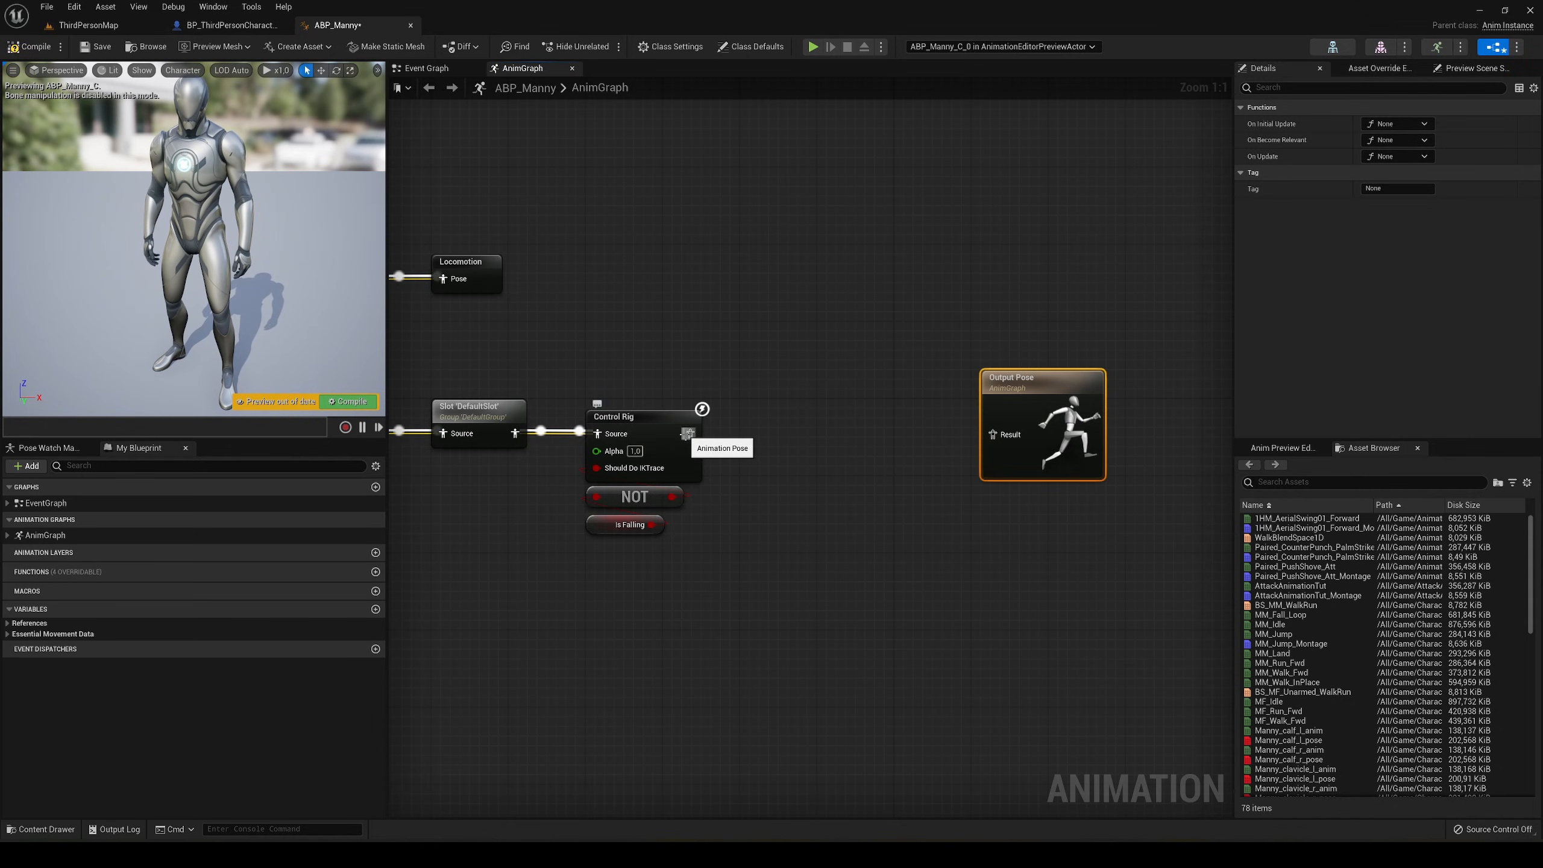
Step: Save the Control Rig output as a cached pose named Animations and move Output Pose lower
drag(688, 417, 950, 456)
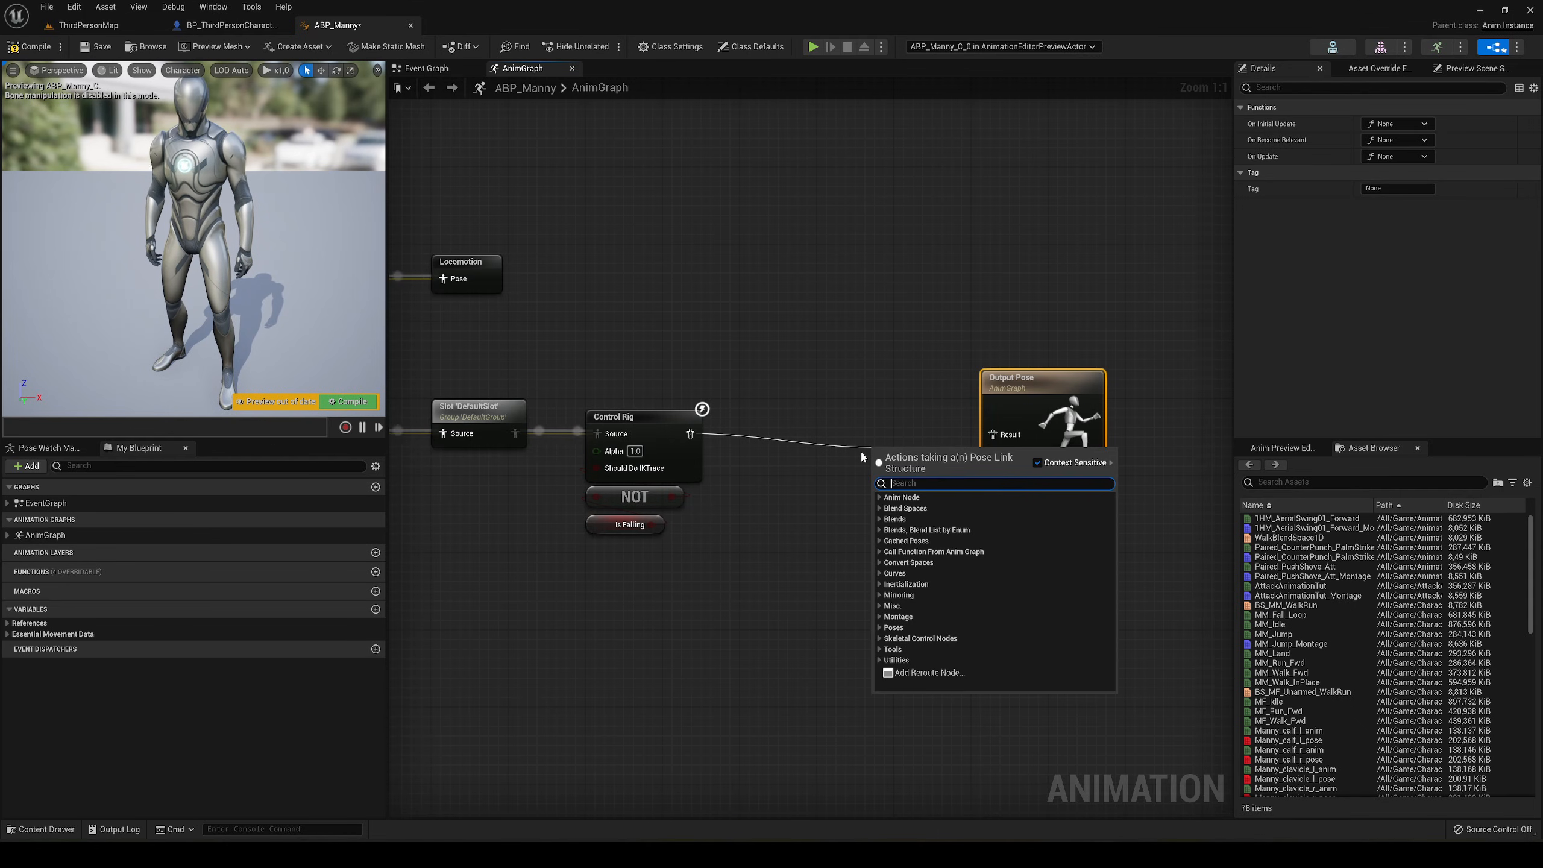
text(cache)
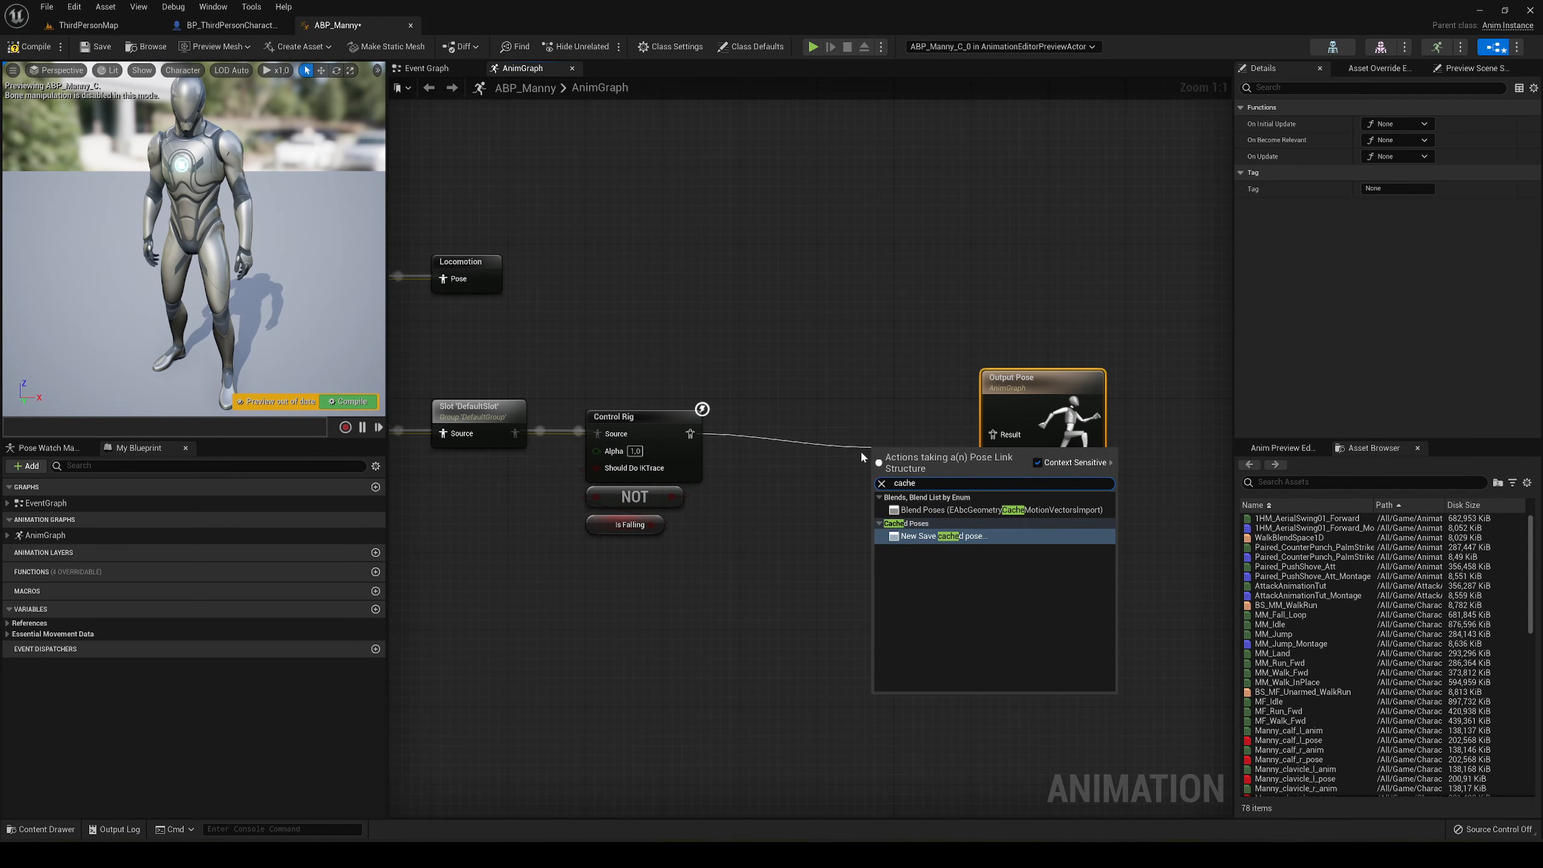
mouse_move(950, 537)
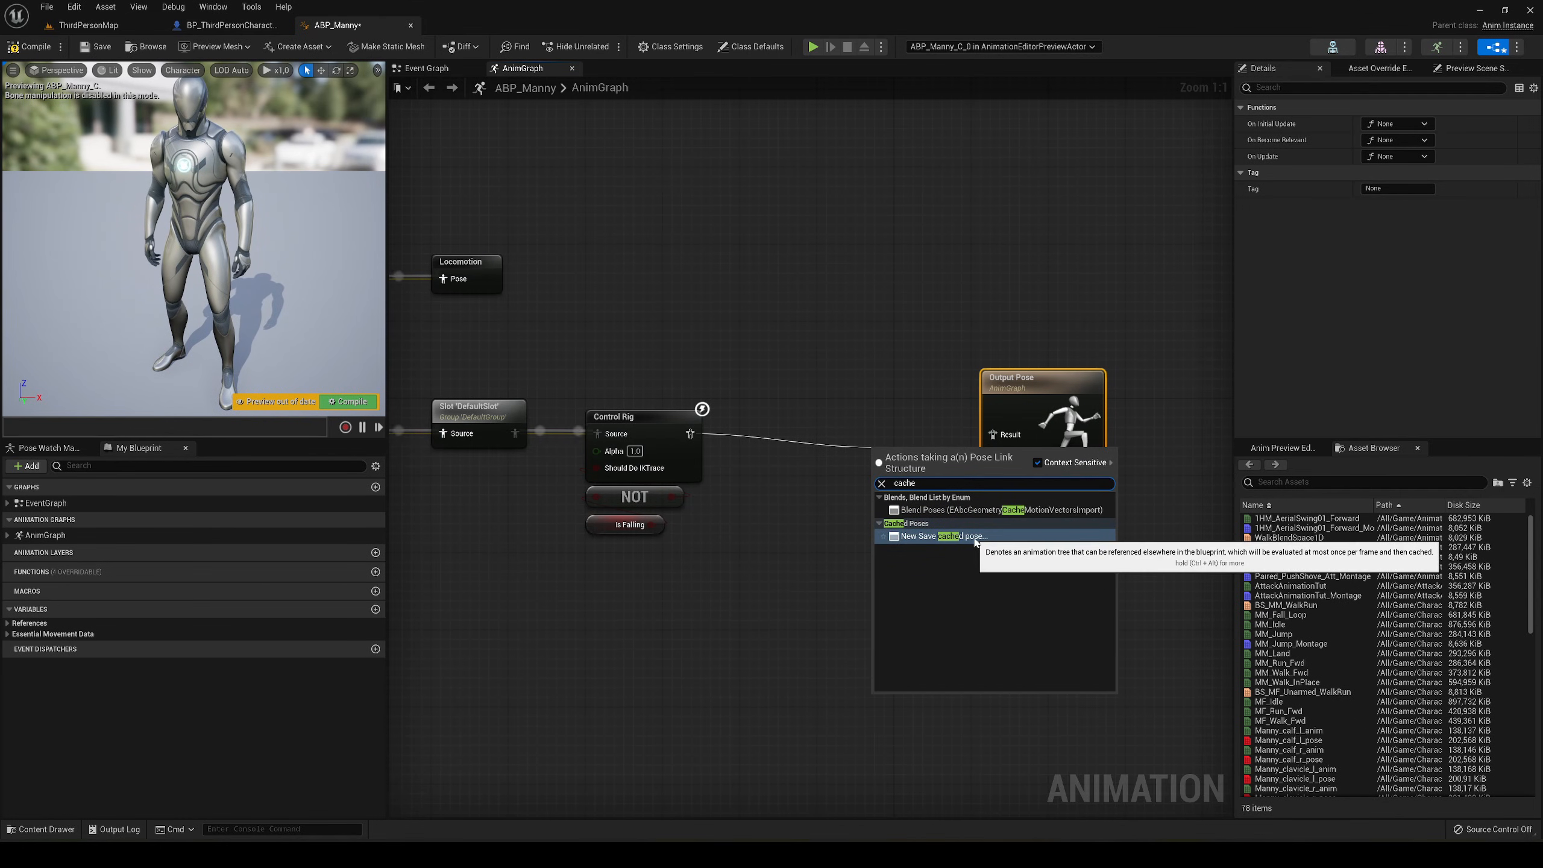
click(942, 536)
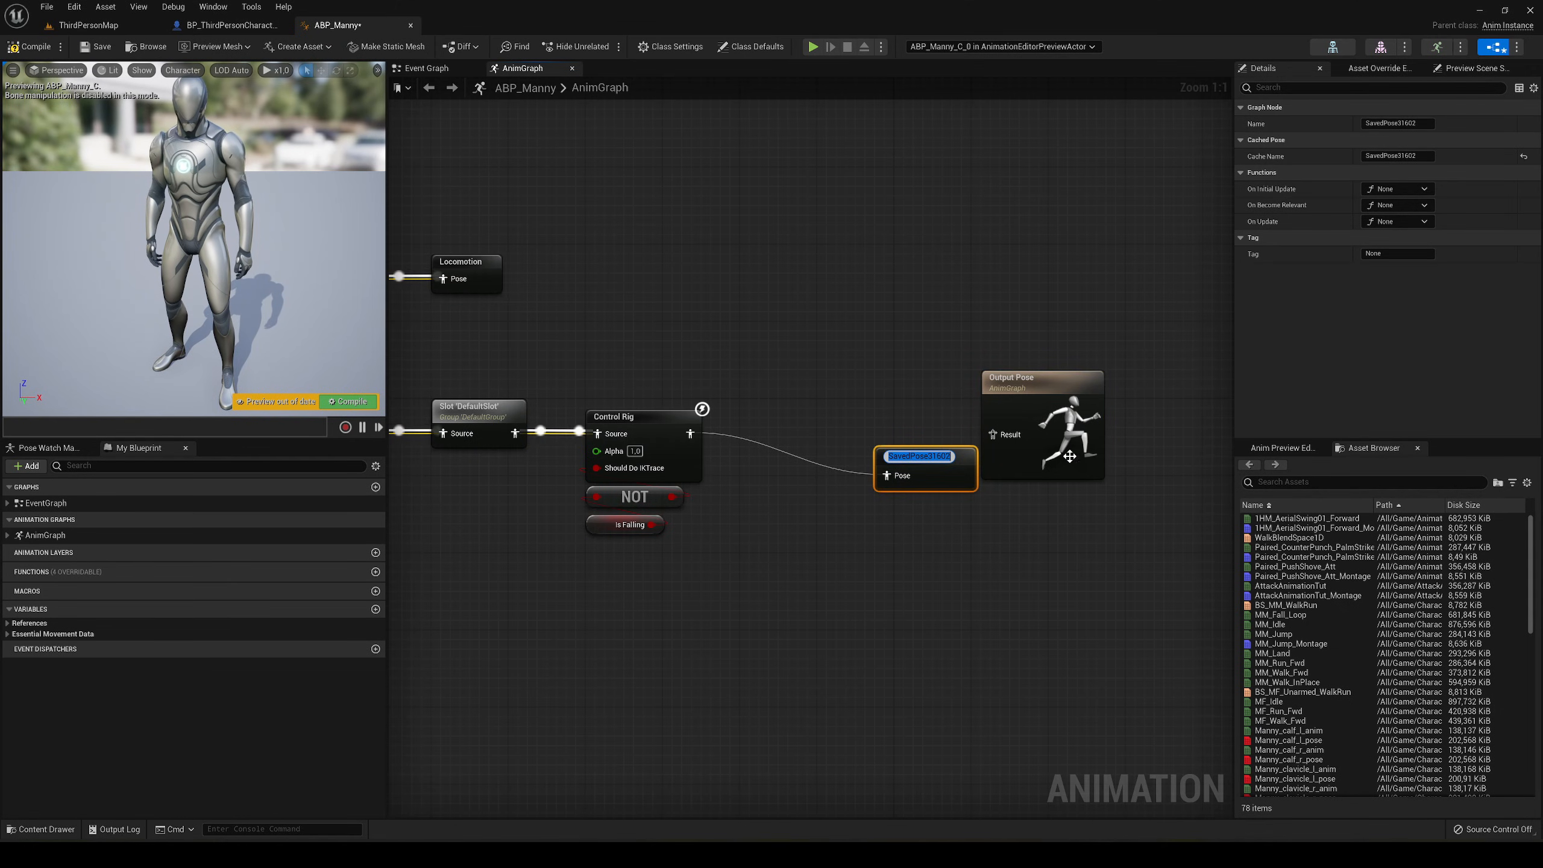
mouse_move(1071, 456)
text(Animations)
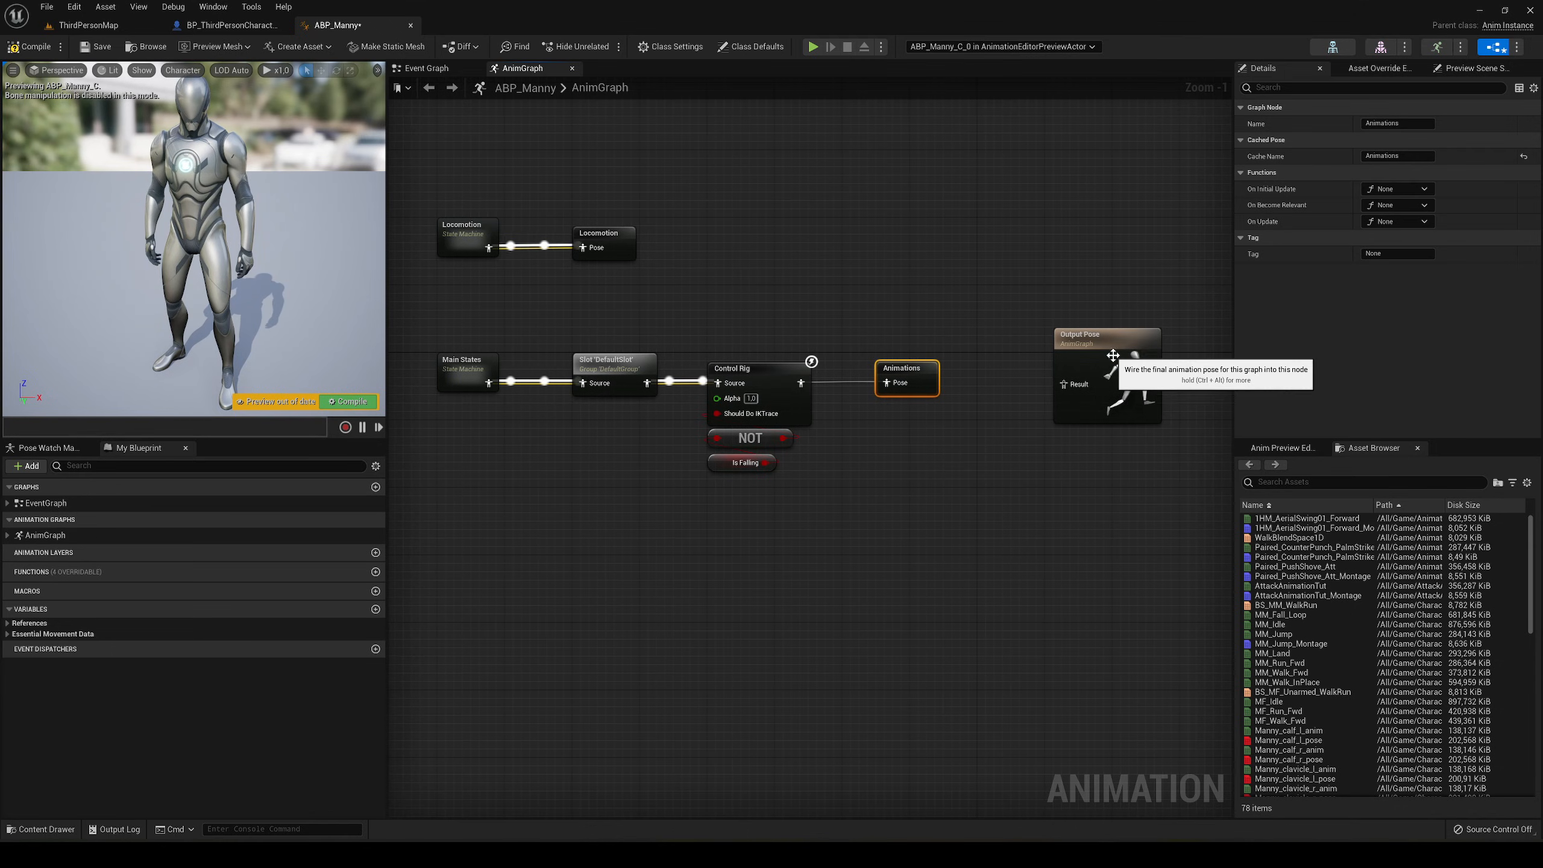
drag(1106, 364, 988, 591)
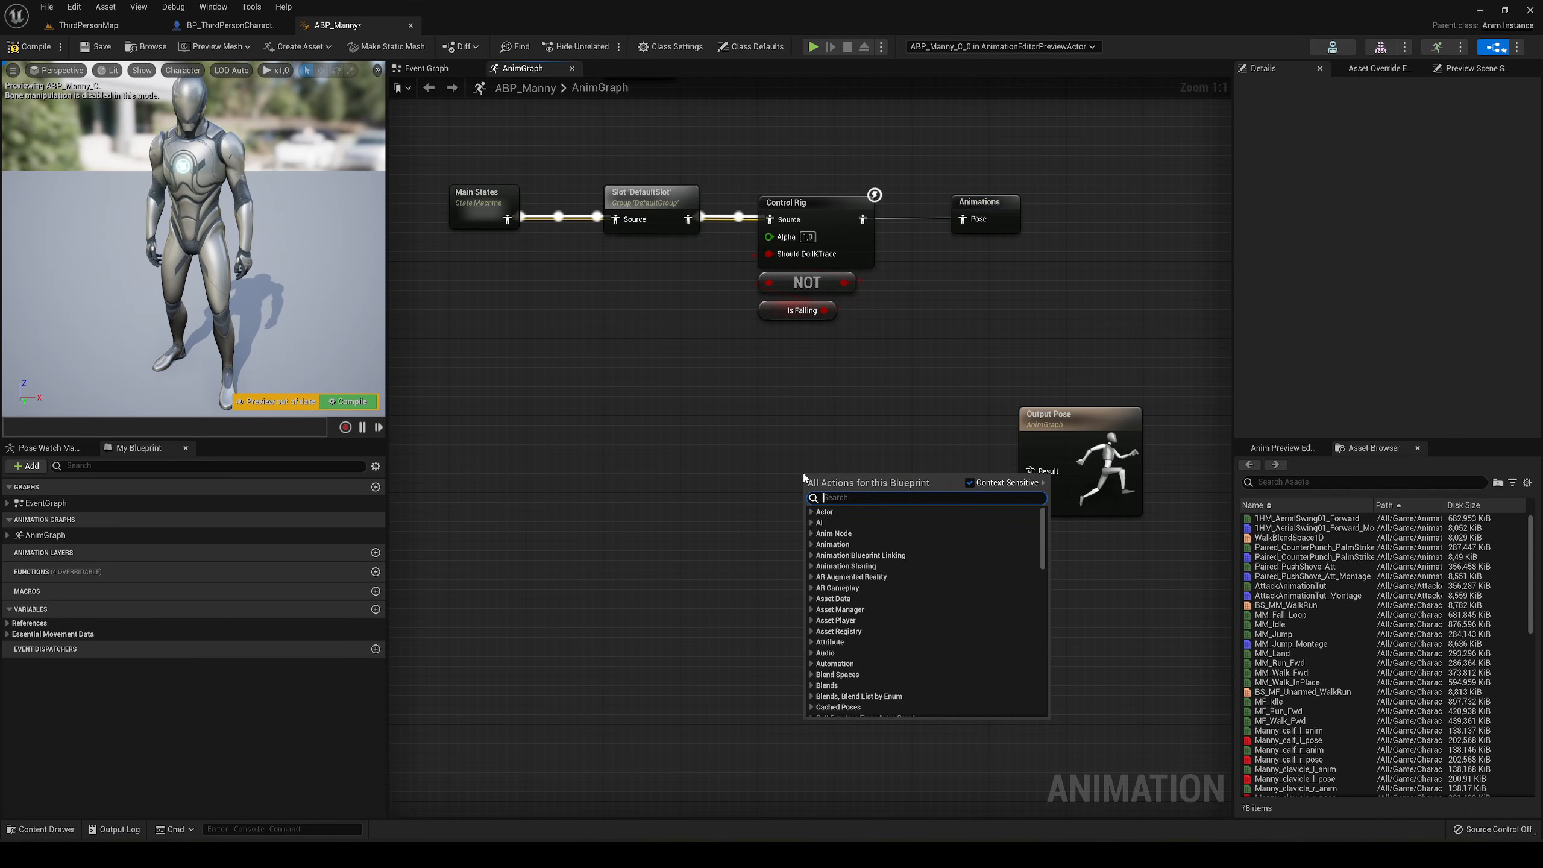
Step: Add a Layered blend per bone node into Output Pose and a Use cached pose 'Animations' node
text(per bone)
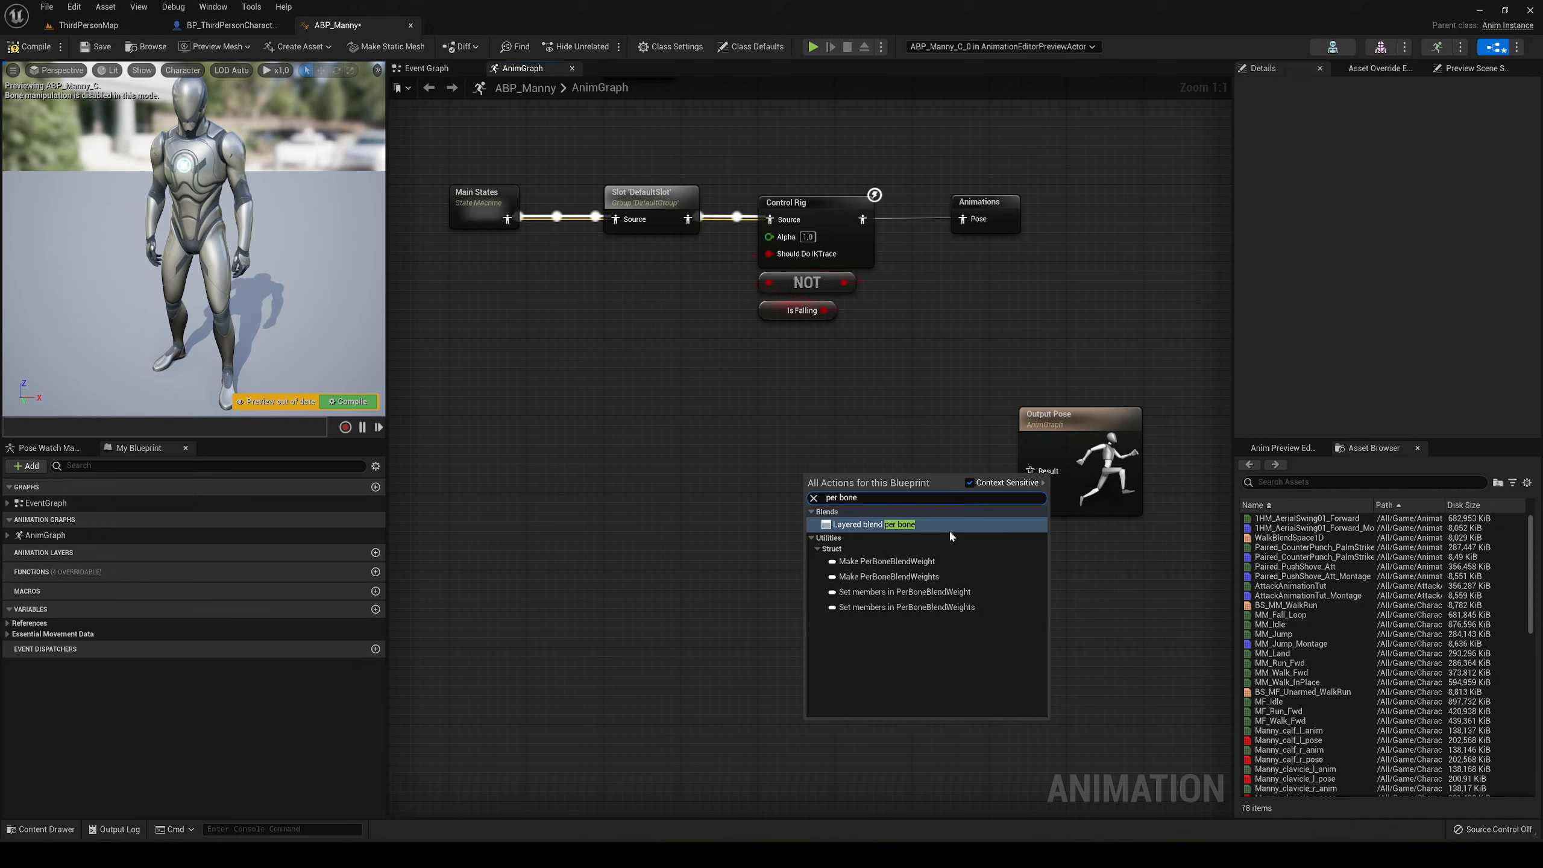
click(872, 524)
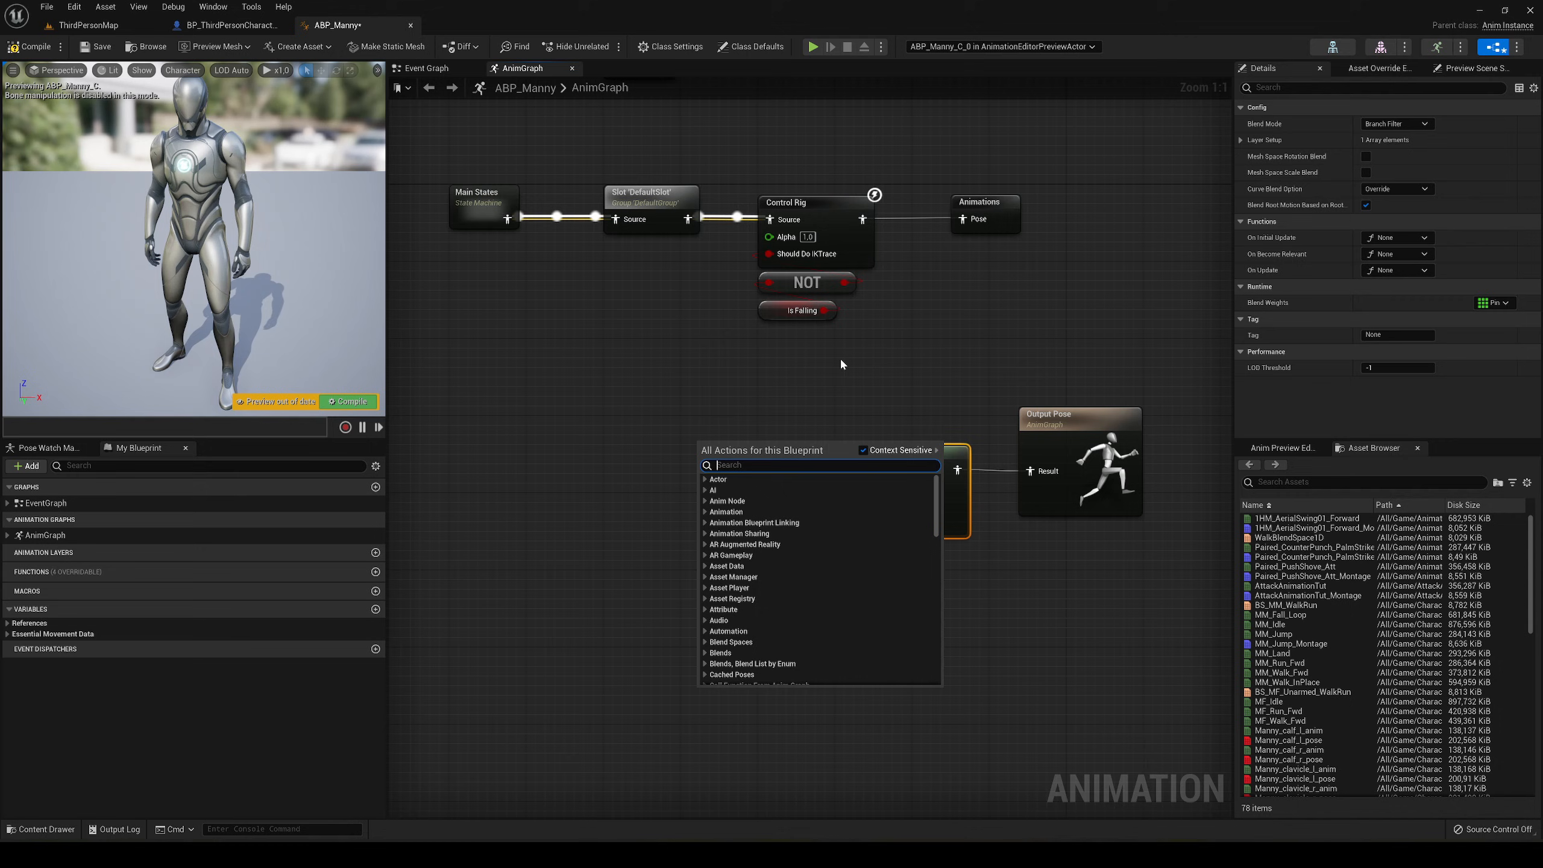
text(animatio)
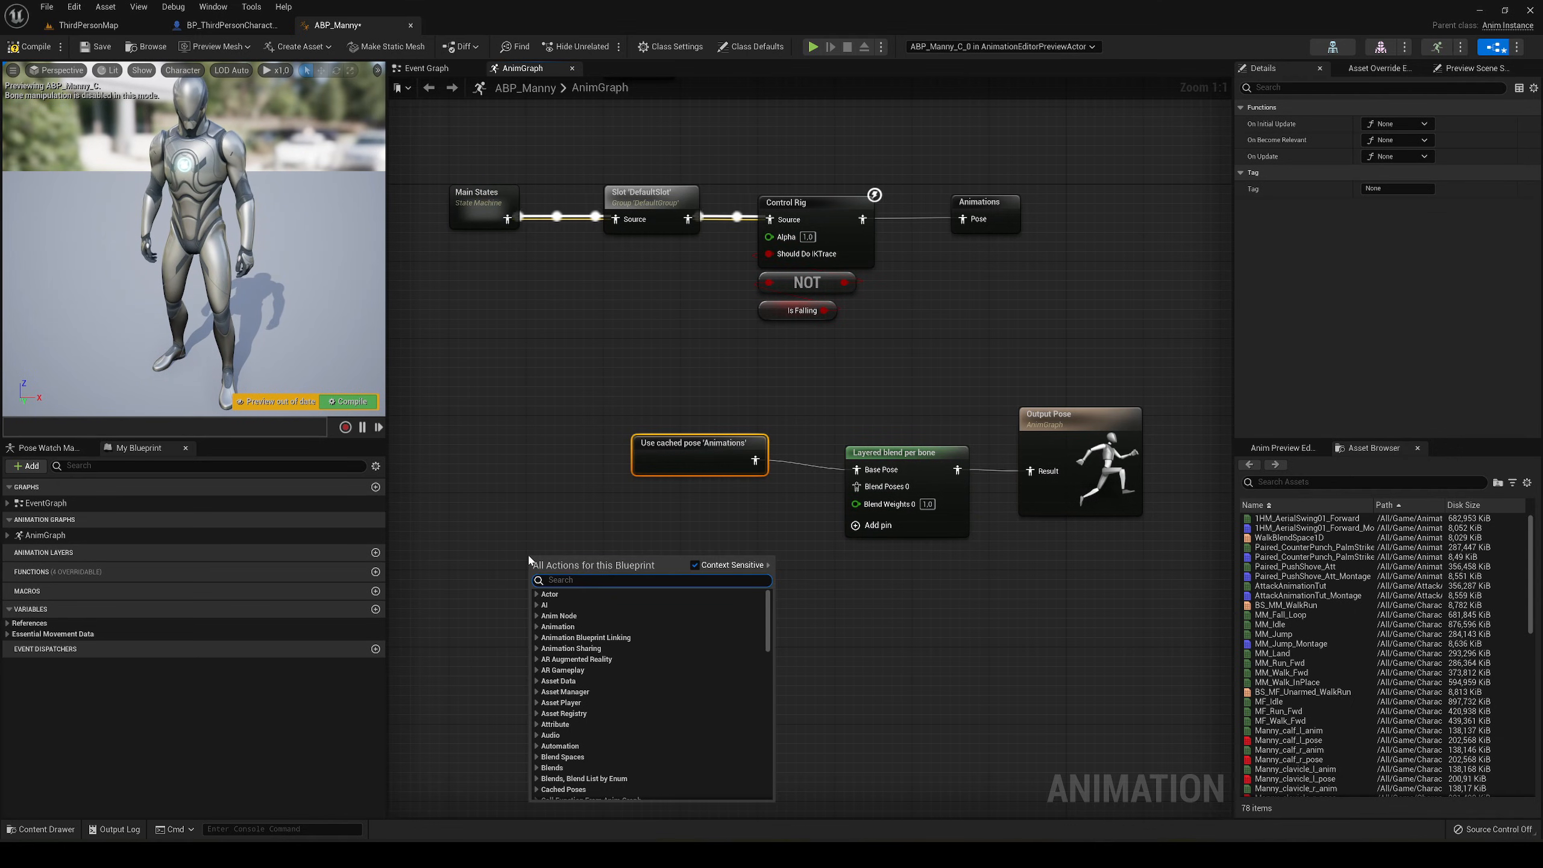
Step: Add a second Use cached pose 'Animations' node feeding a DefaultSlot node in ABP_Manny
text(use c)
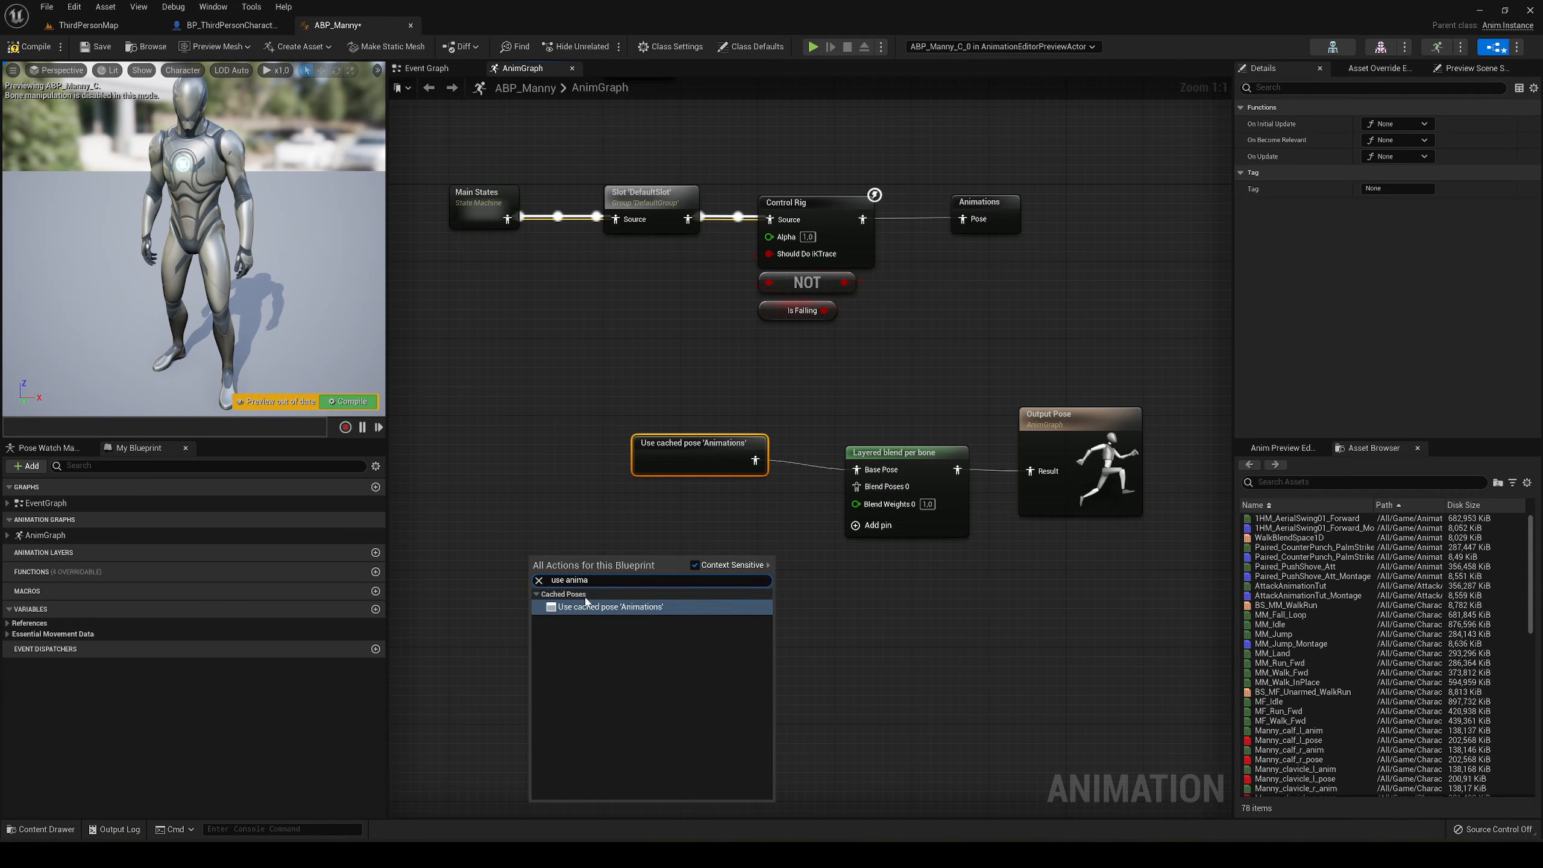
click(609, 607)
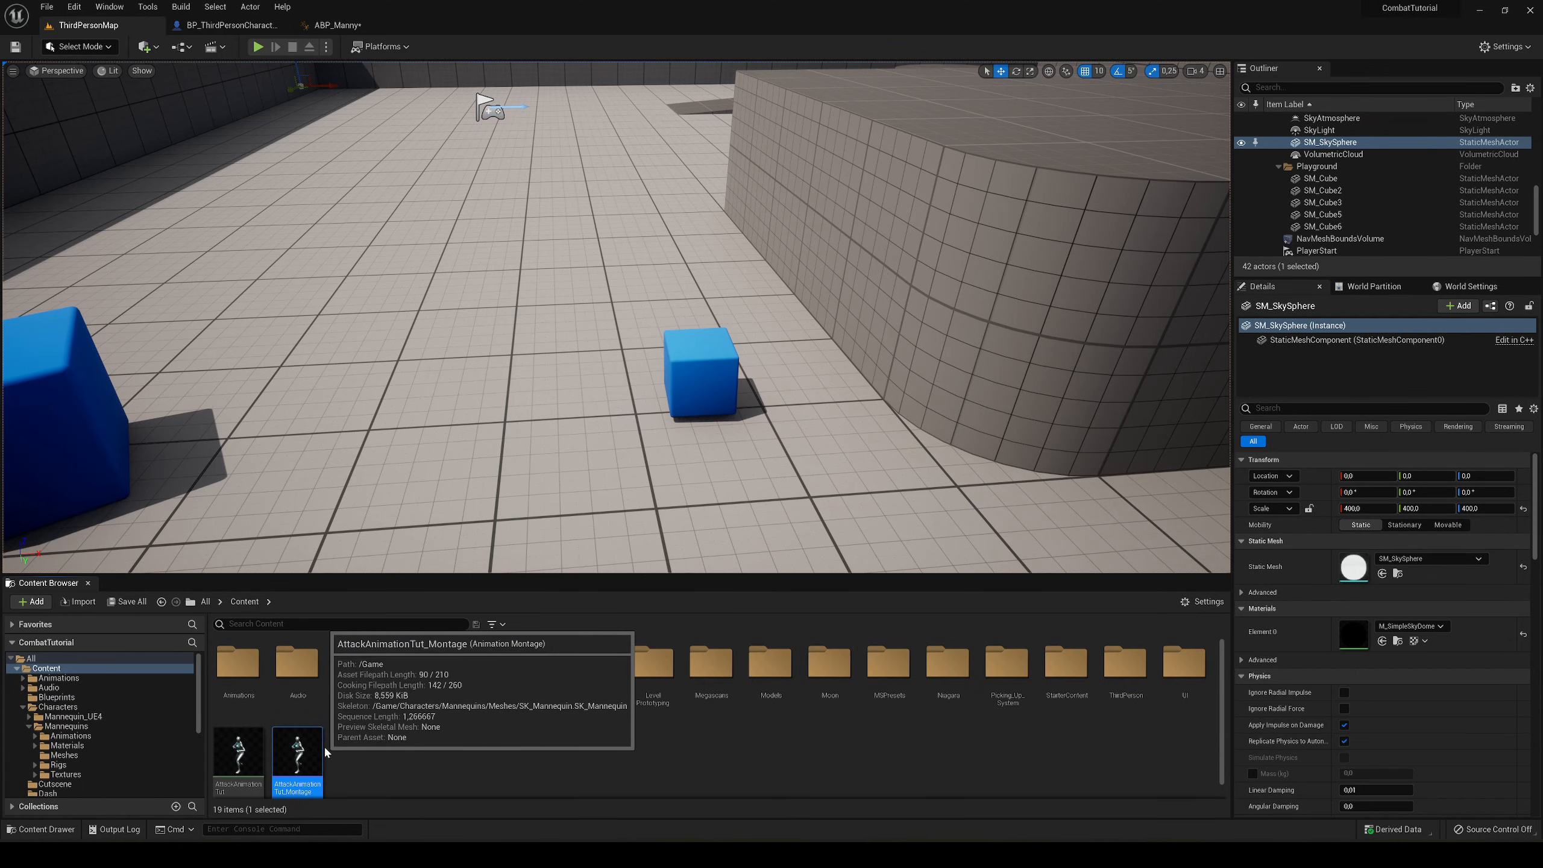
double_click(296, 757)
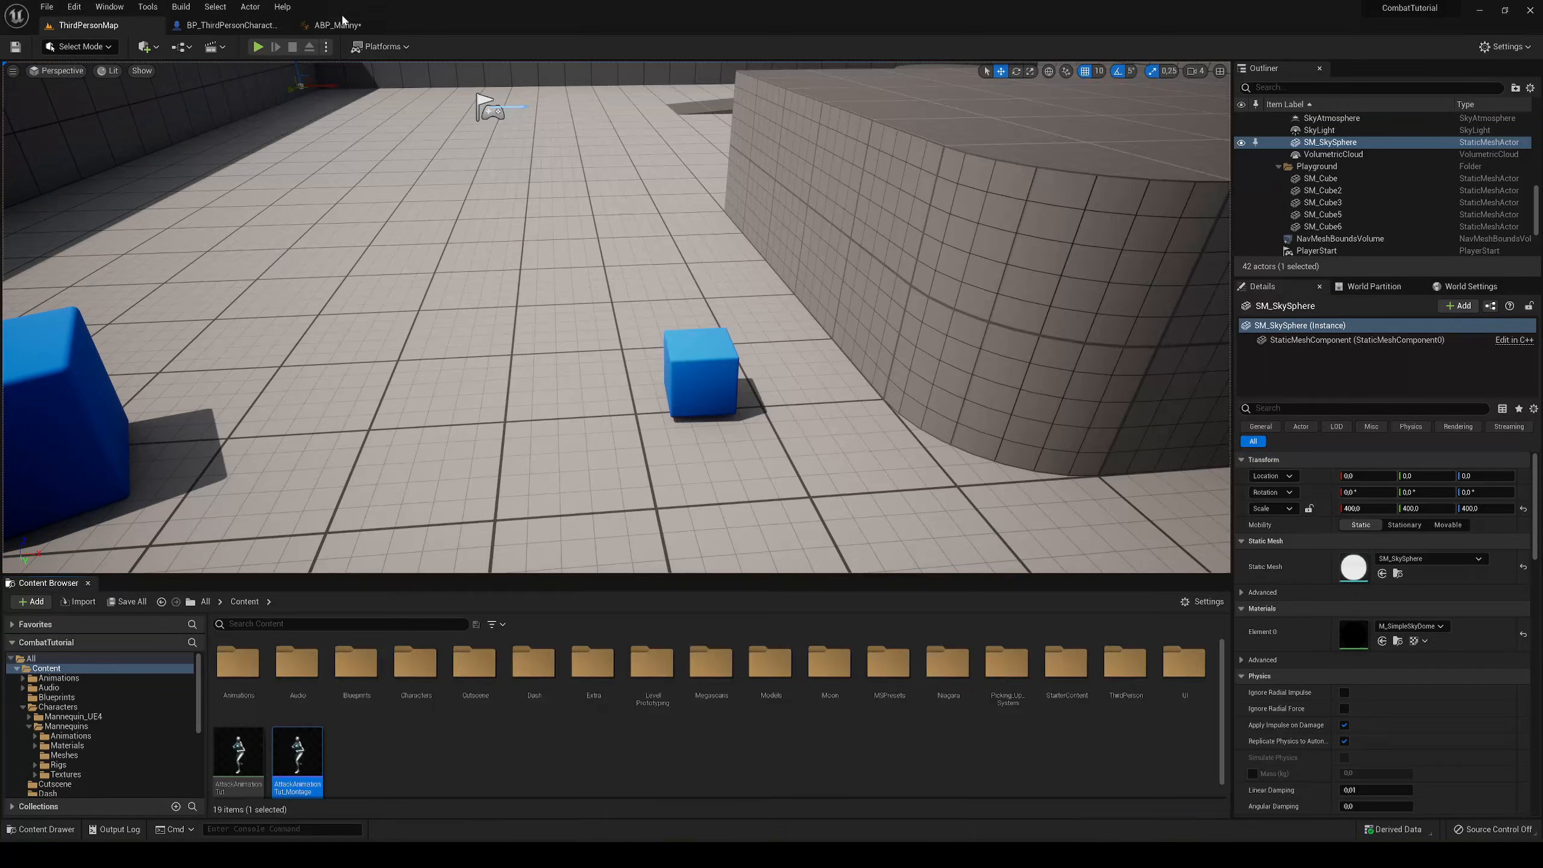
click(331, 24)
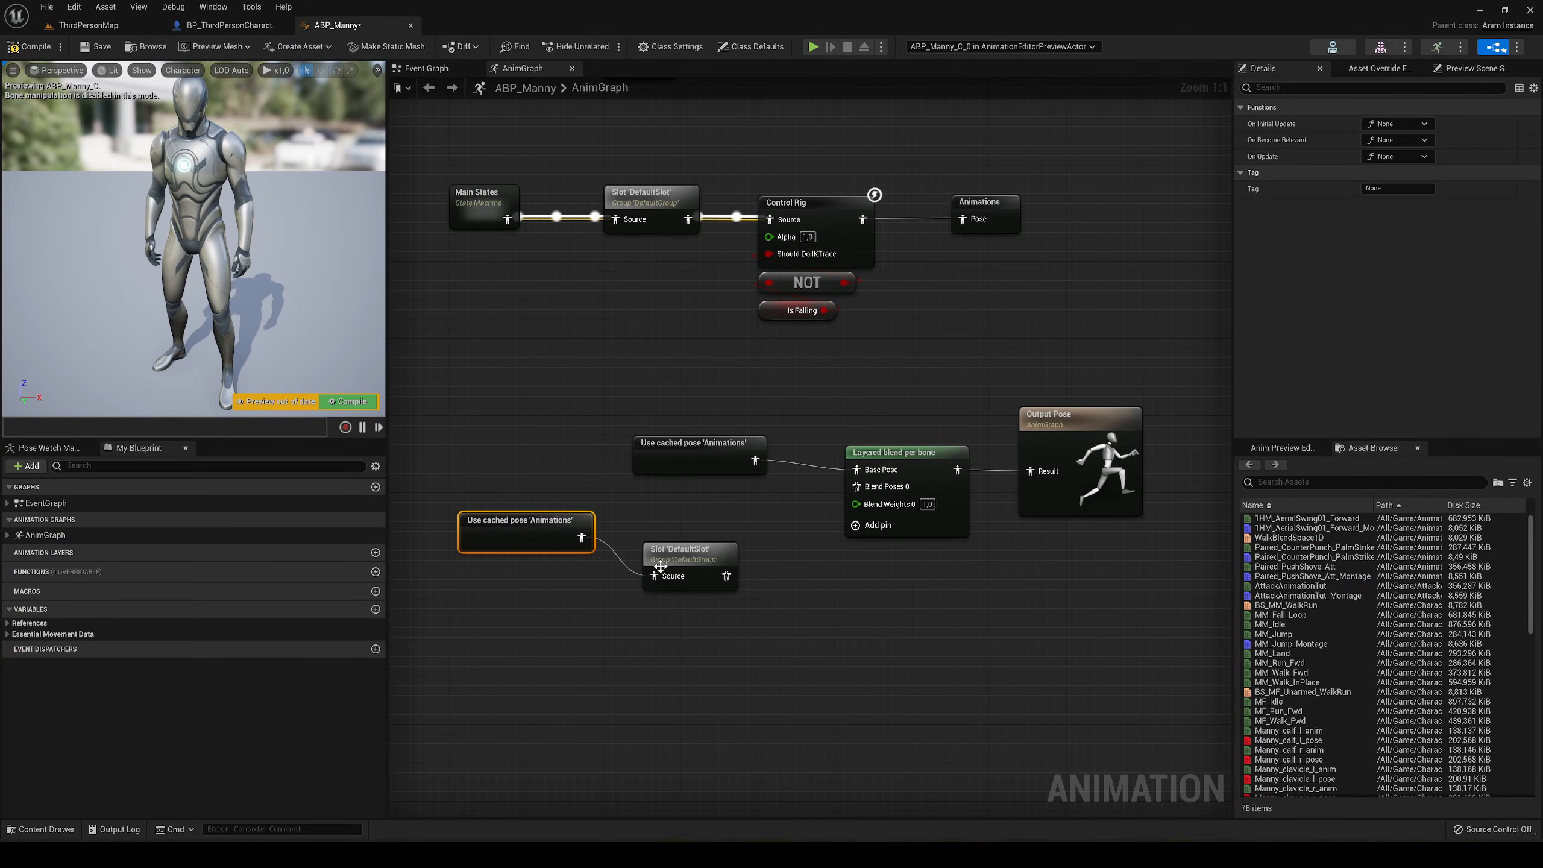
Step: Connect the cached Animations pose to Base Pose and the DefaultSlot branch to Blend Poses 0
click(686, 509)
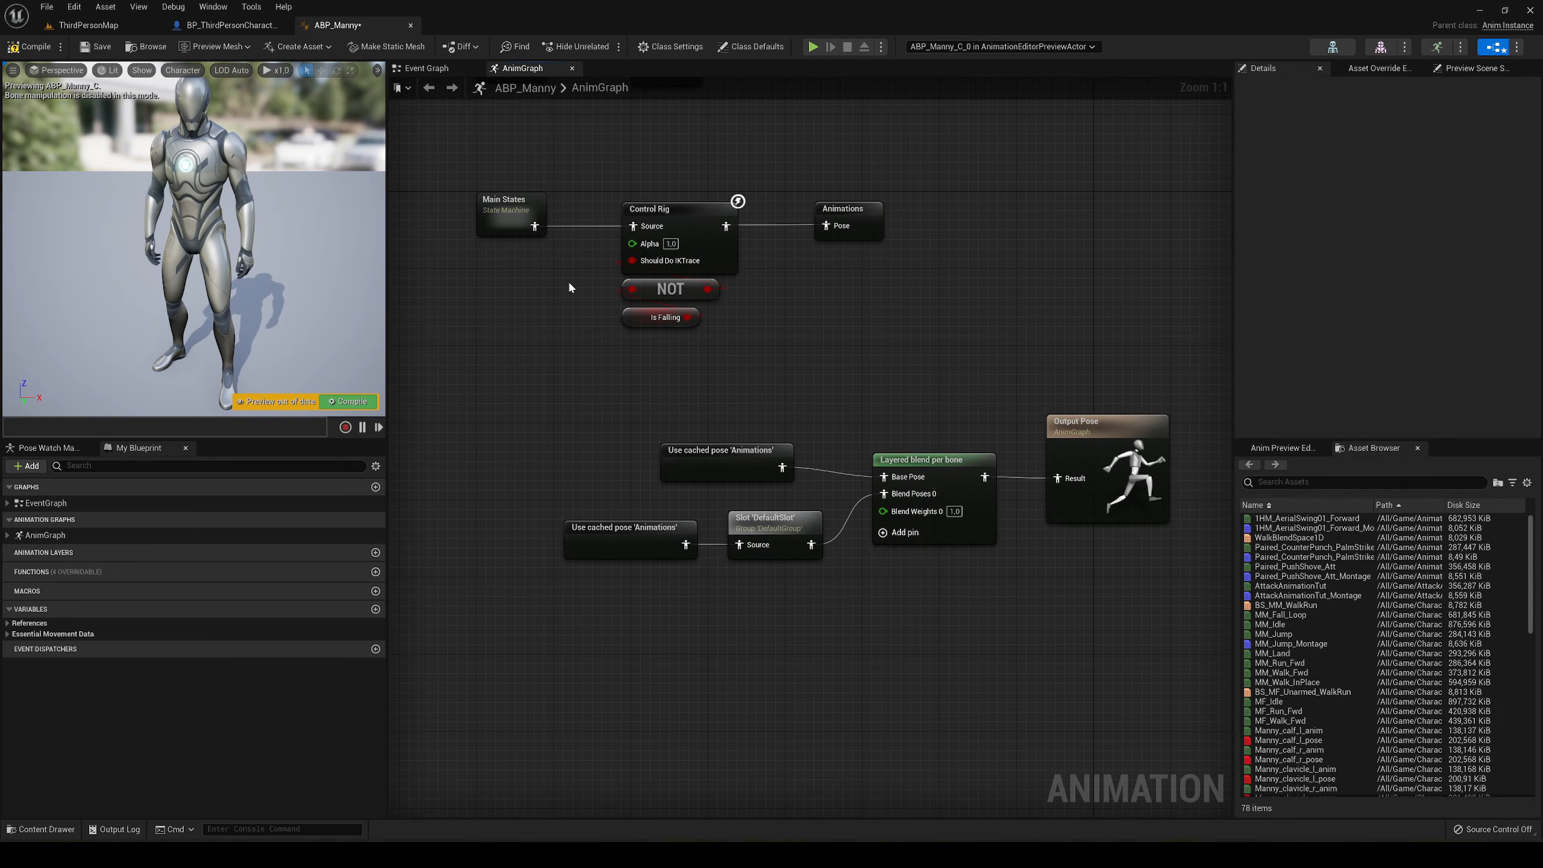
mouse_move(642, 395)
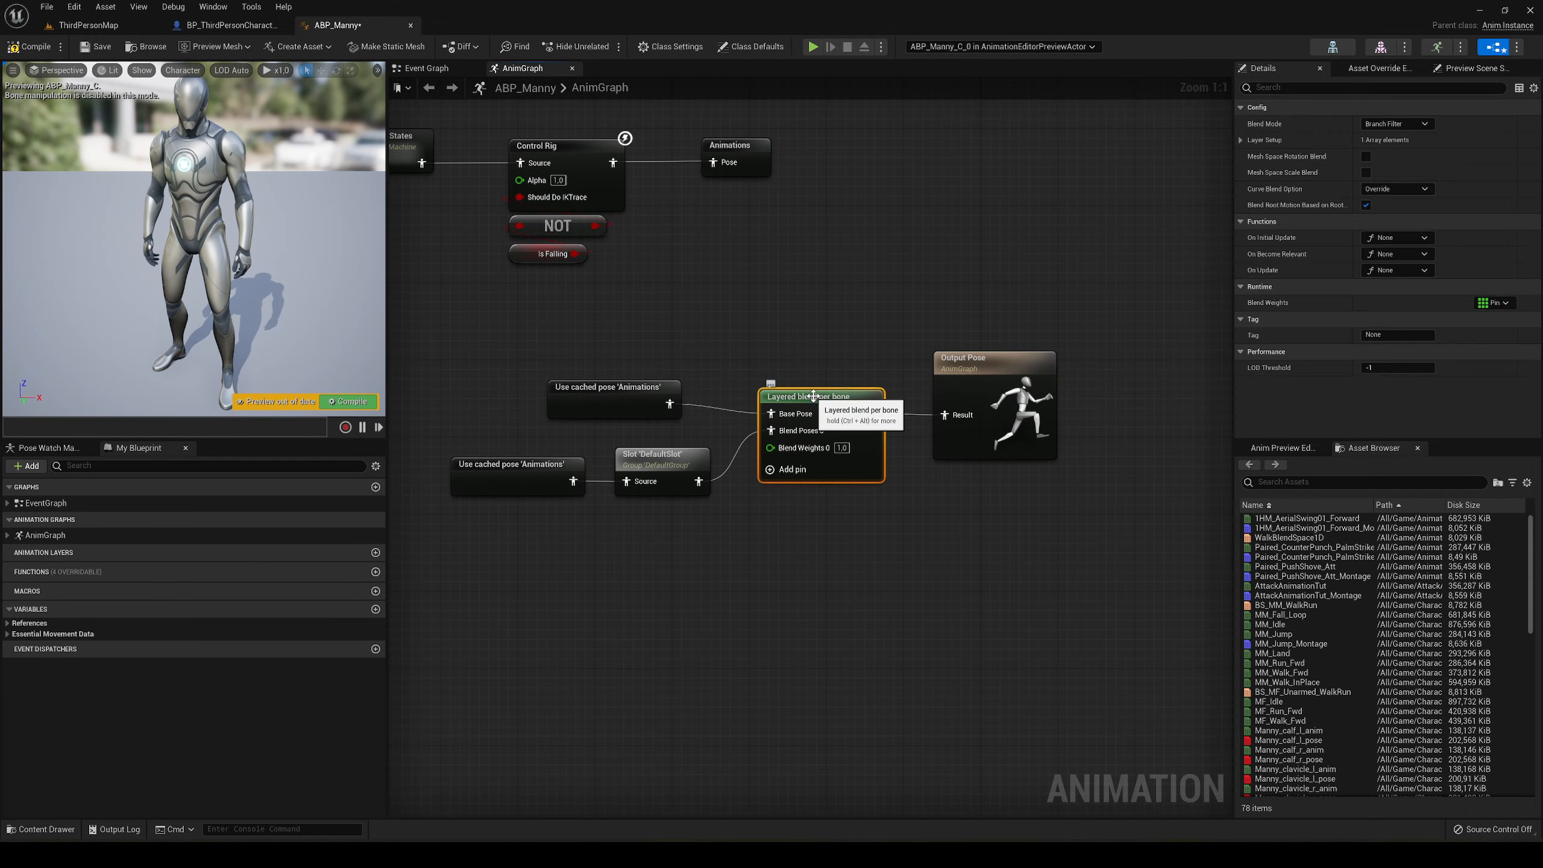
mouse_move(920, 540)
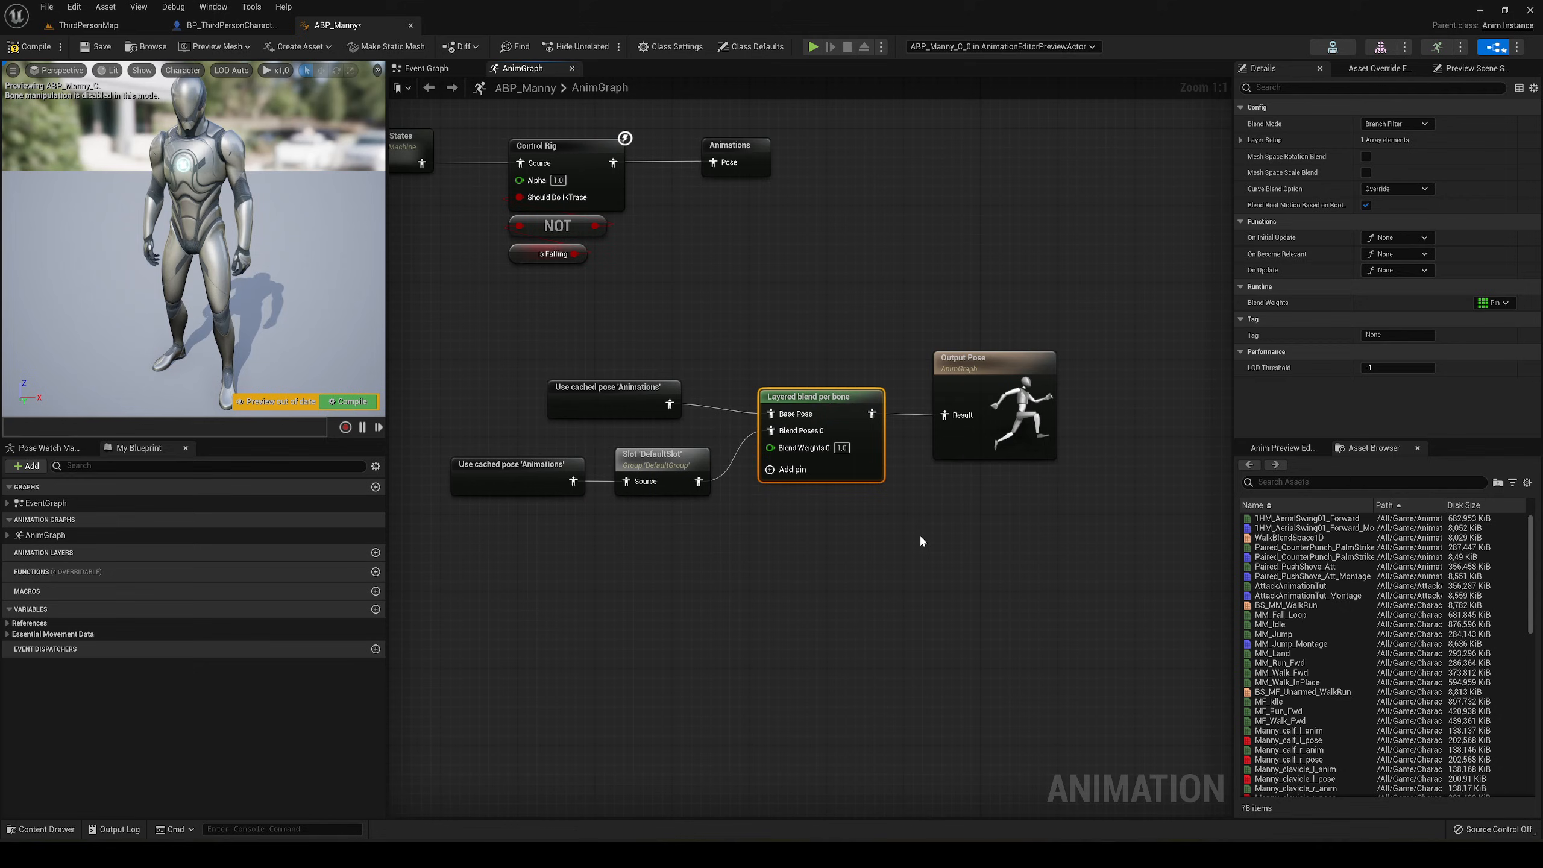
Step: Add a Branch Filters entry to Layer Setup index 0 and select its Bone Name field
click(1241, 140)
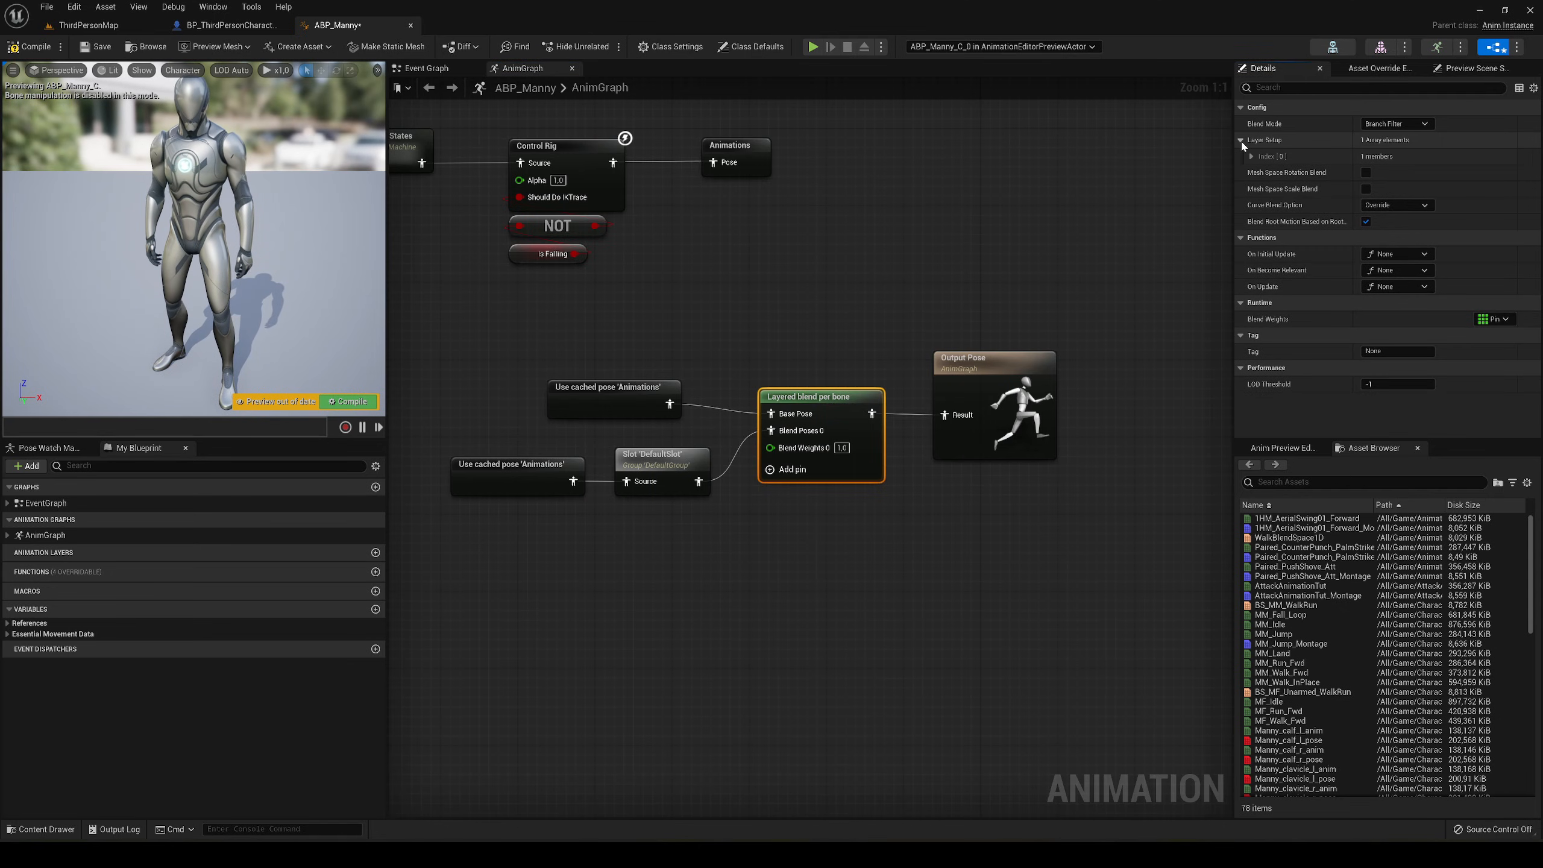
click(1242, 156)
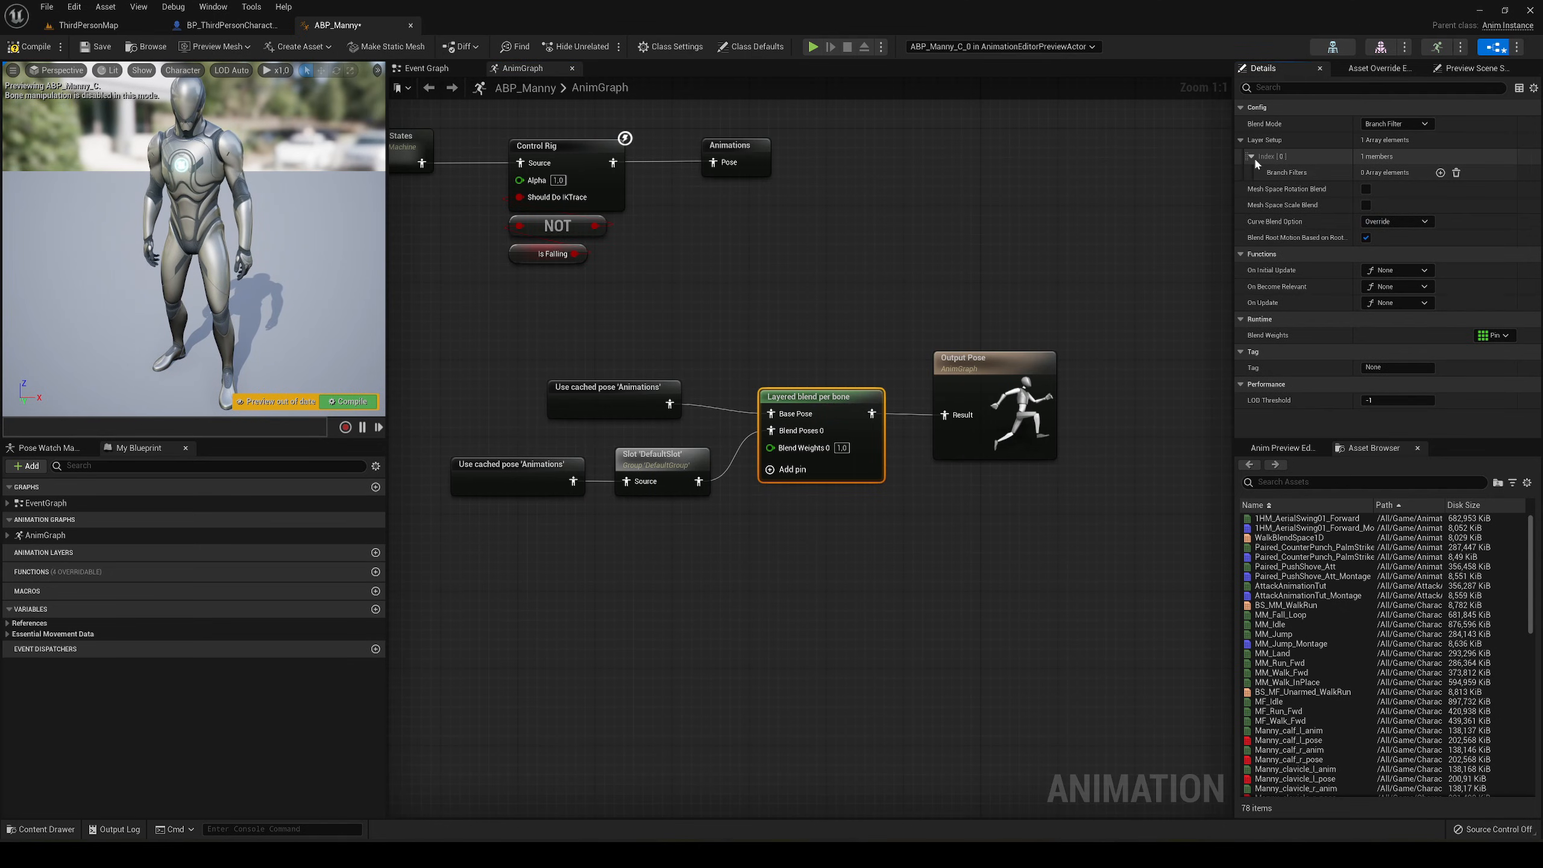
click(1441, 173)
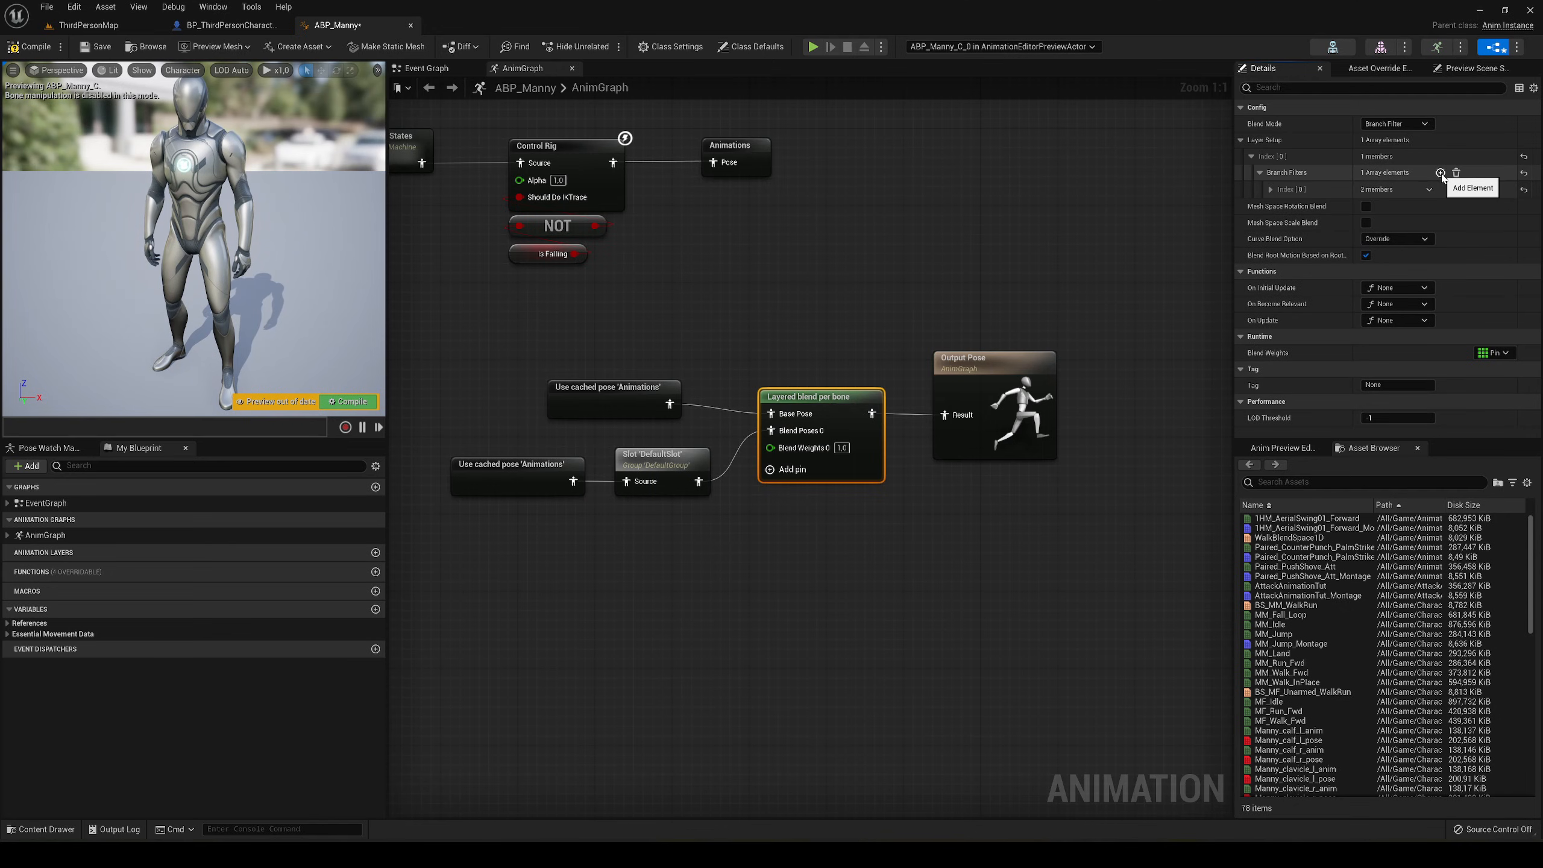
click(1440, 172)
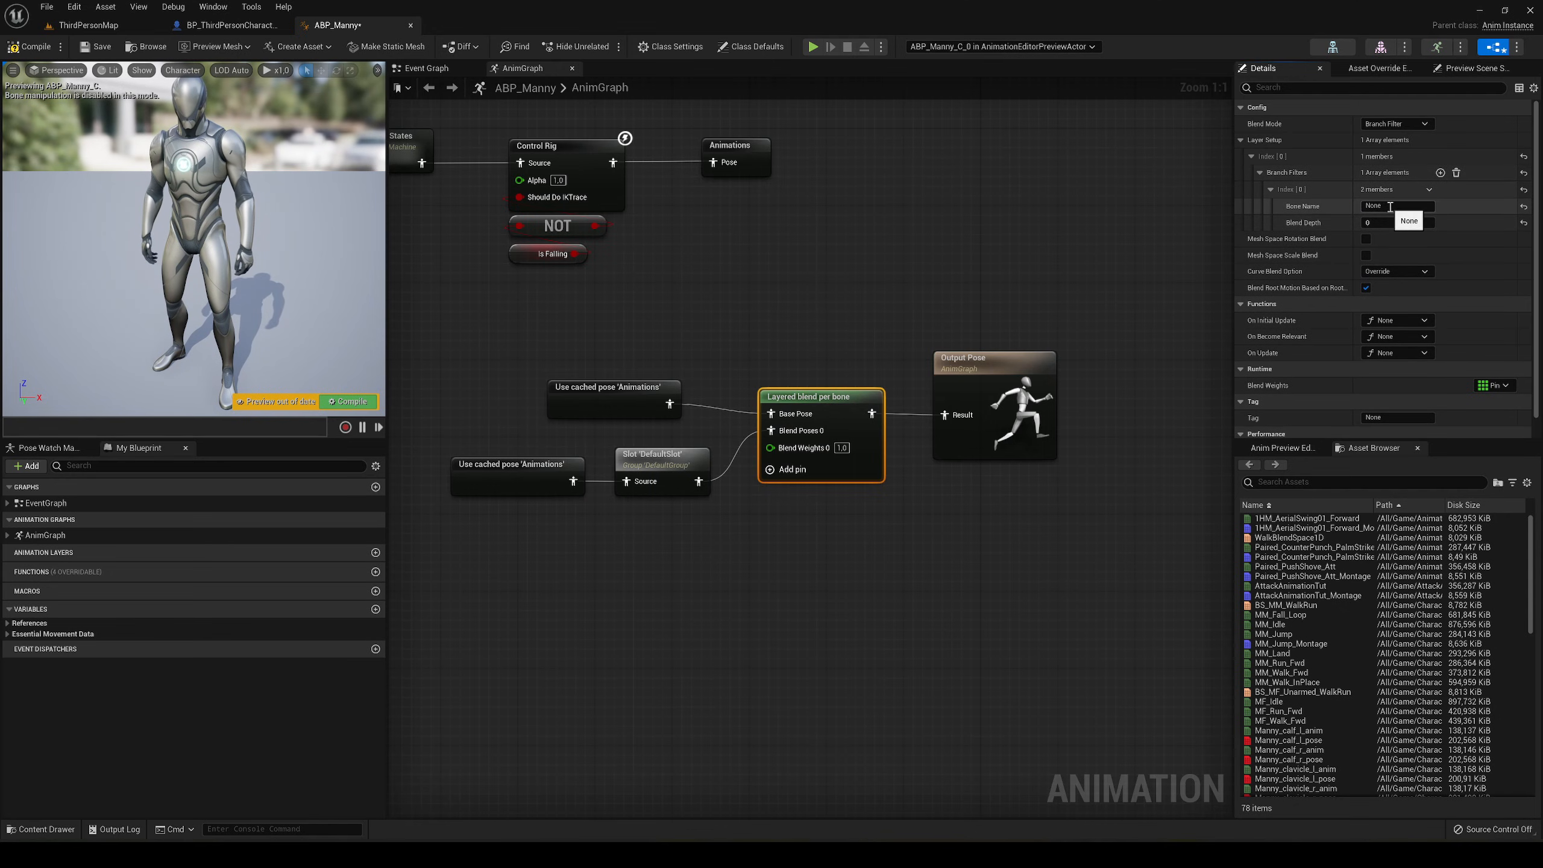
click(1396, 205)
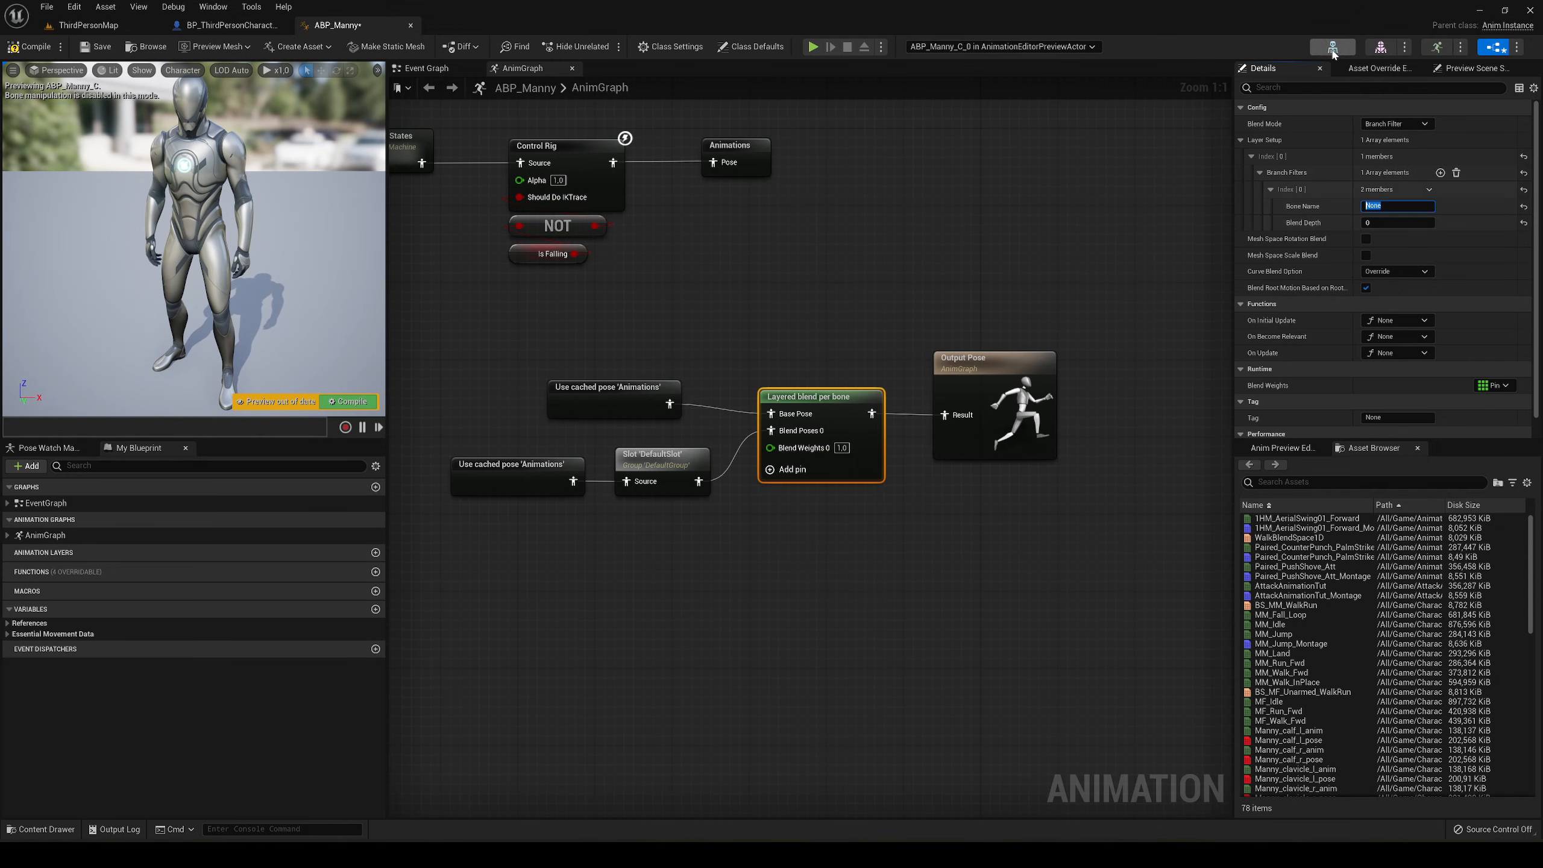
click(470, 24)
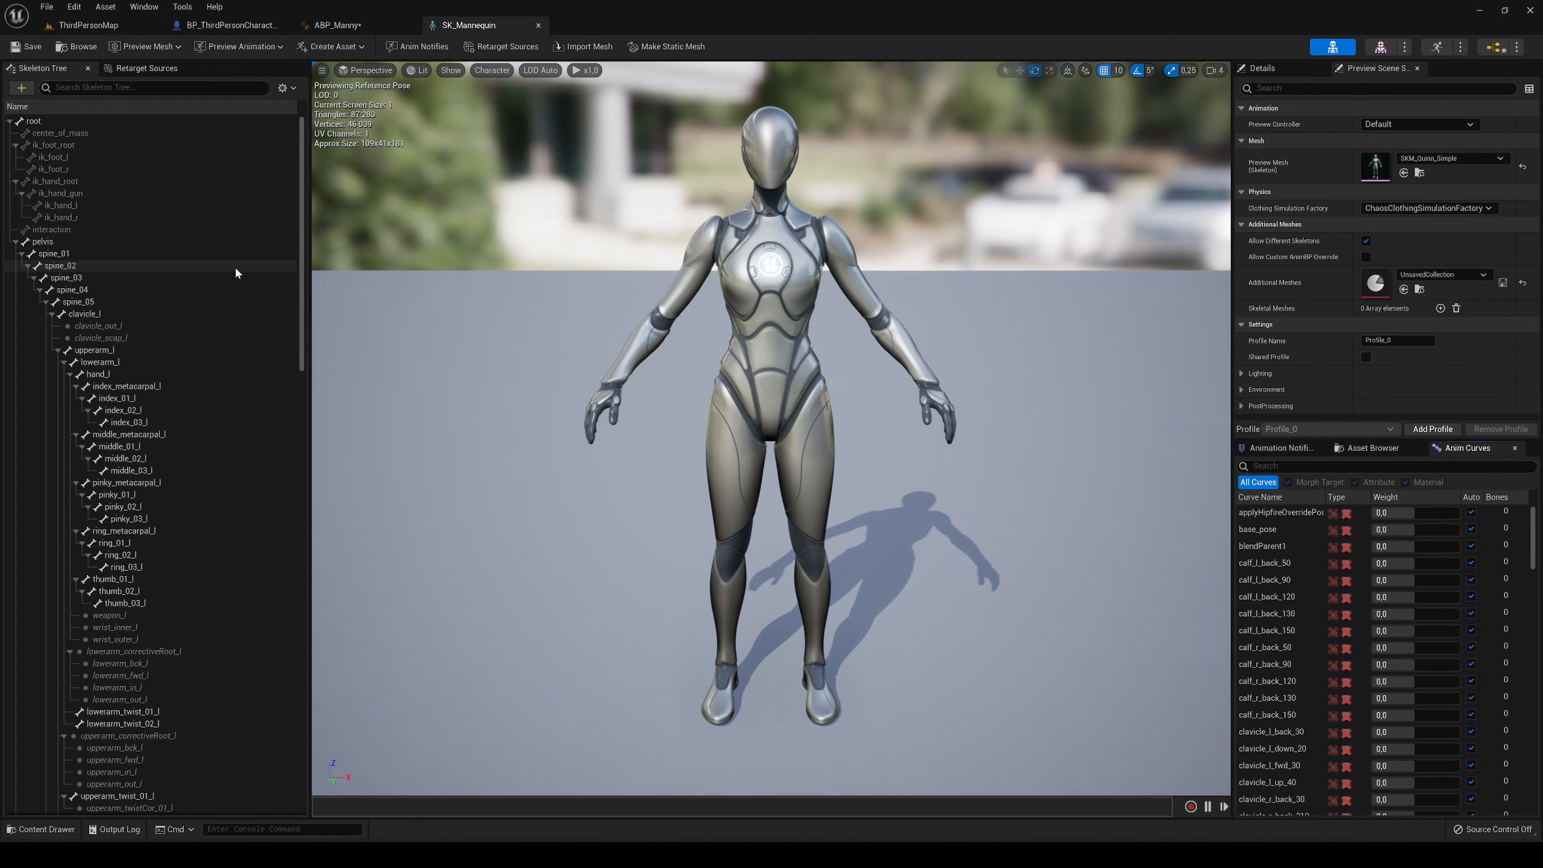
Step: Inspect the spine_01 bone's details in the SK_Mannequin Skeleton Tree, then return to ABP_Manny
click(53, 253)
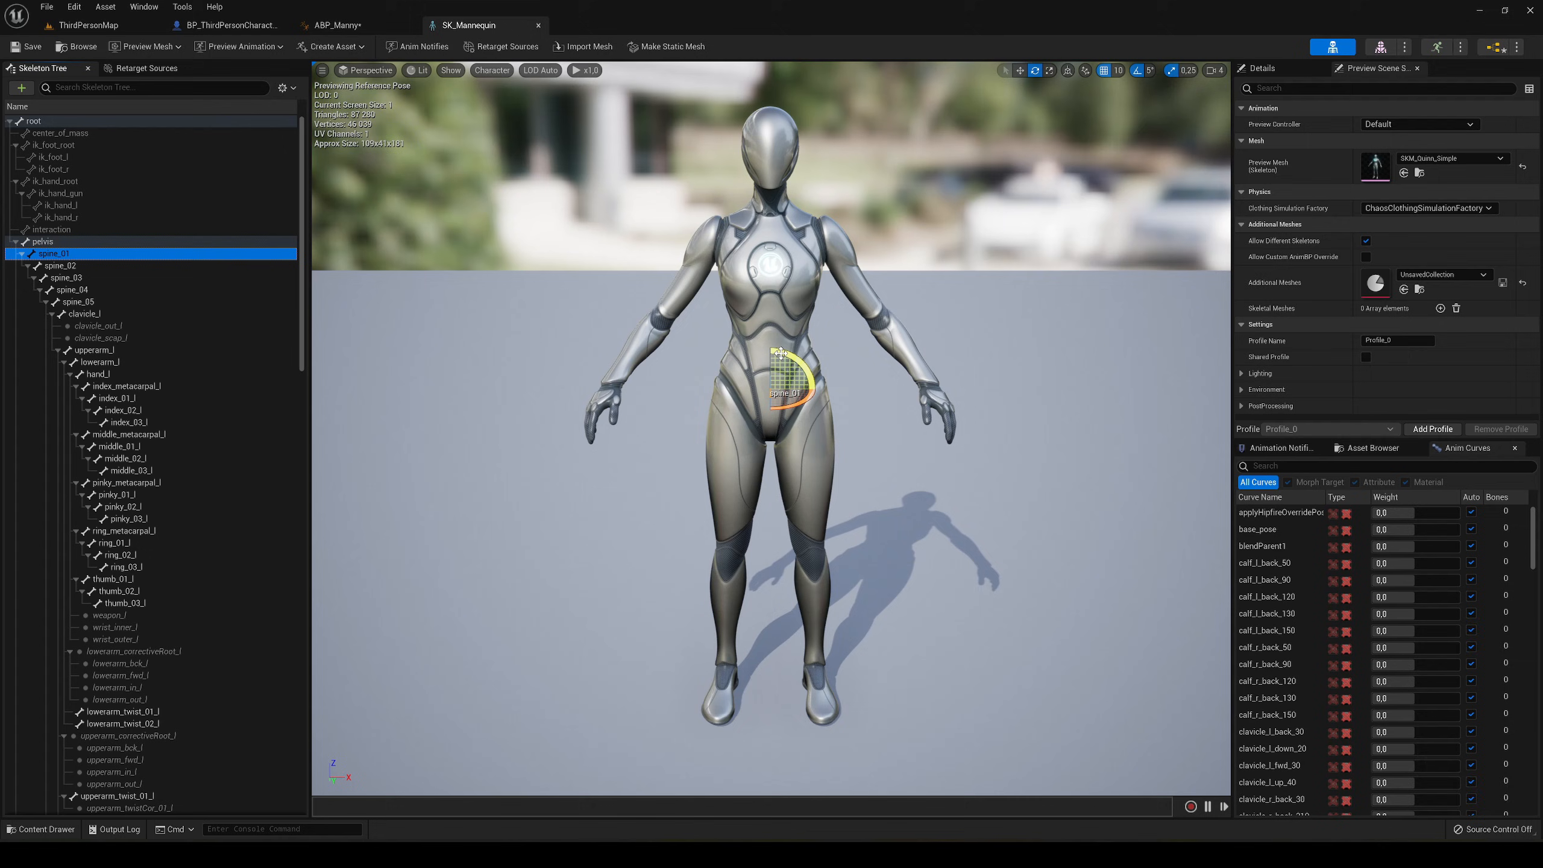
mouse_move(49, 254)
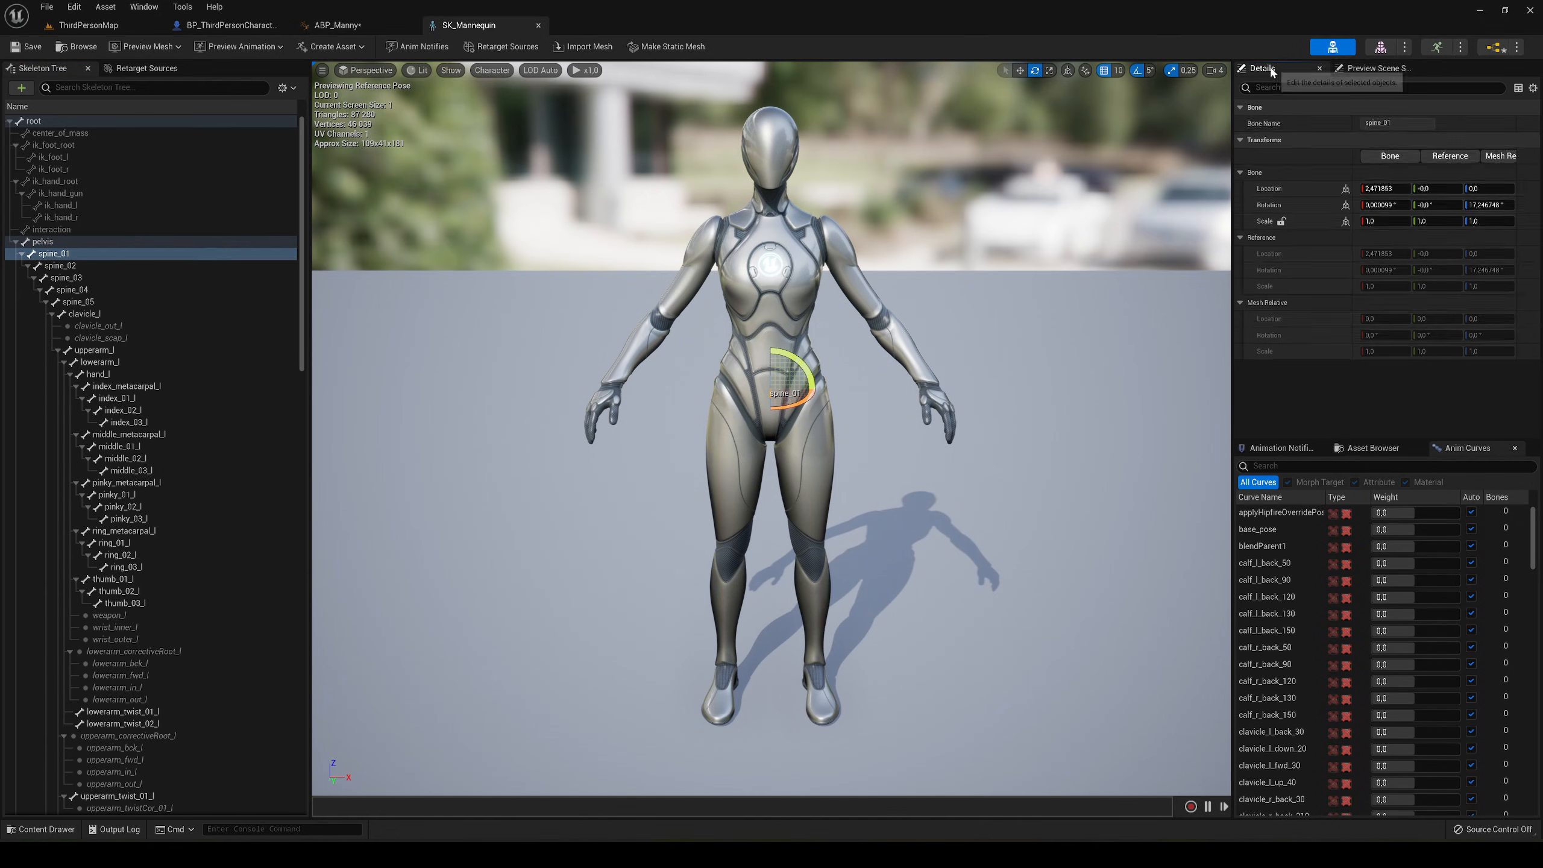
click(1397, 123)
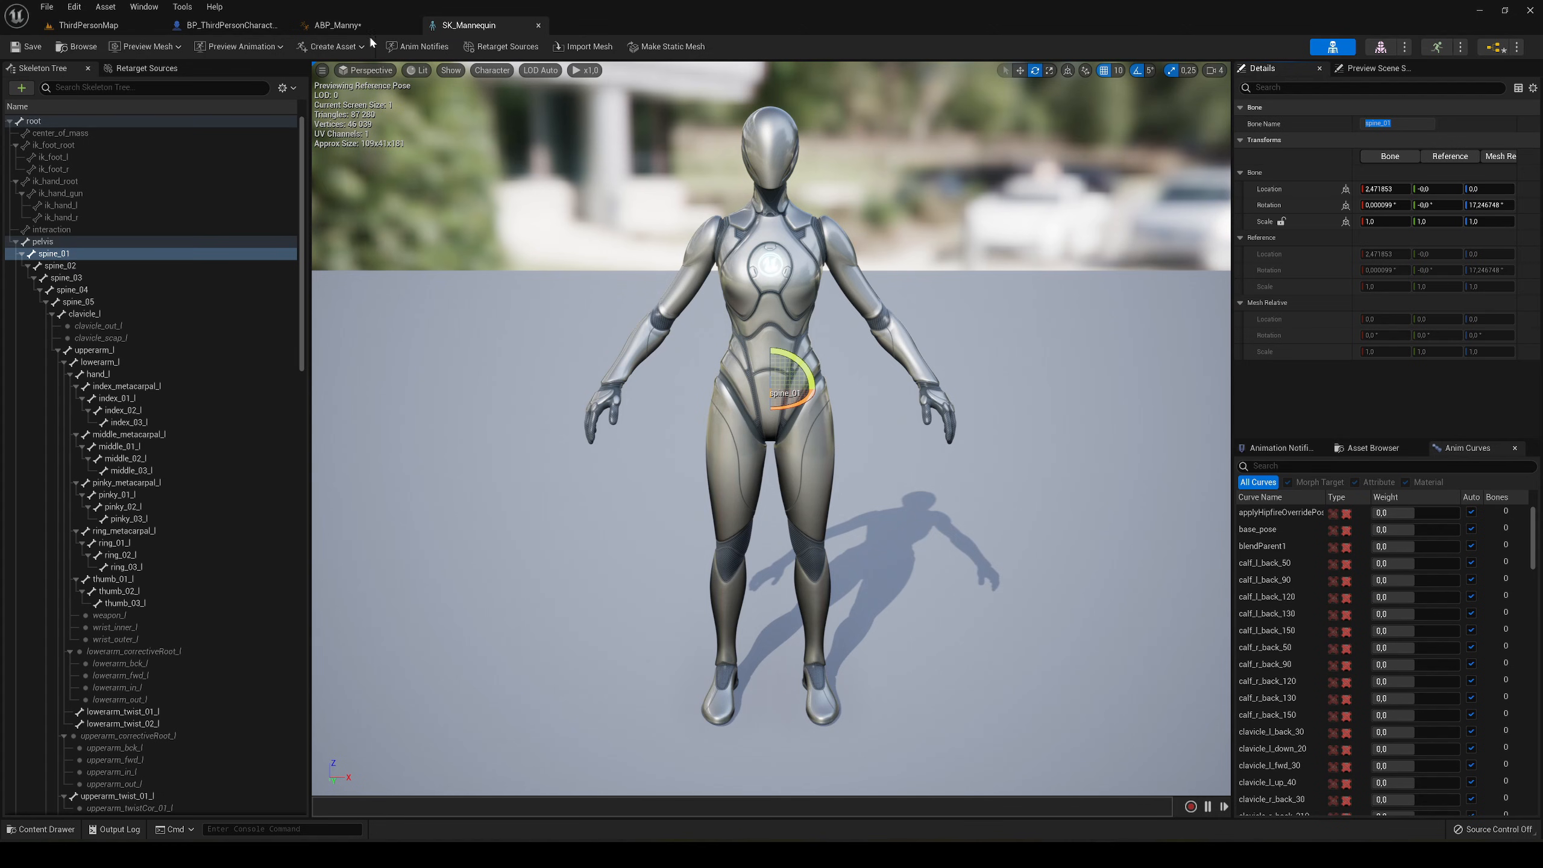
click(334, 25)
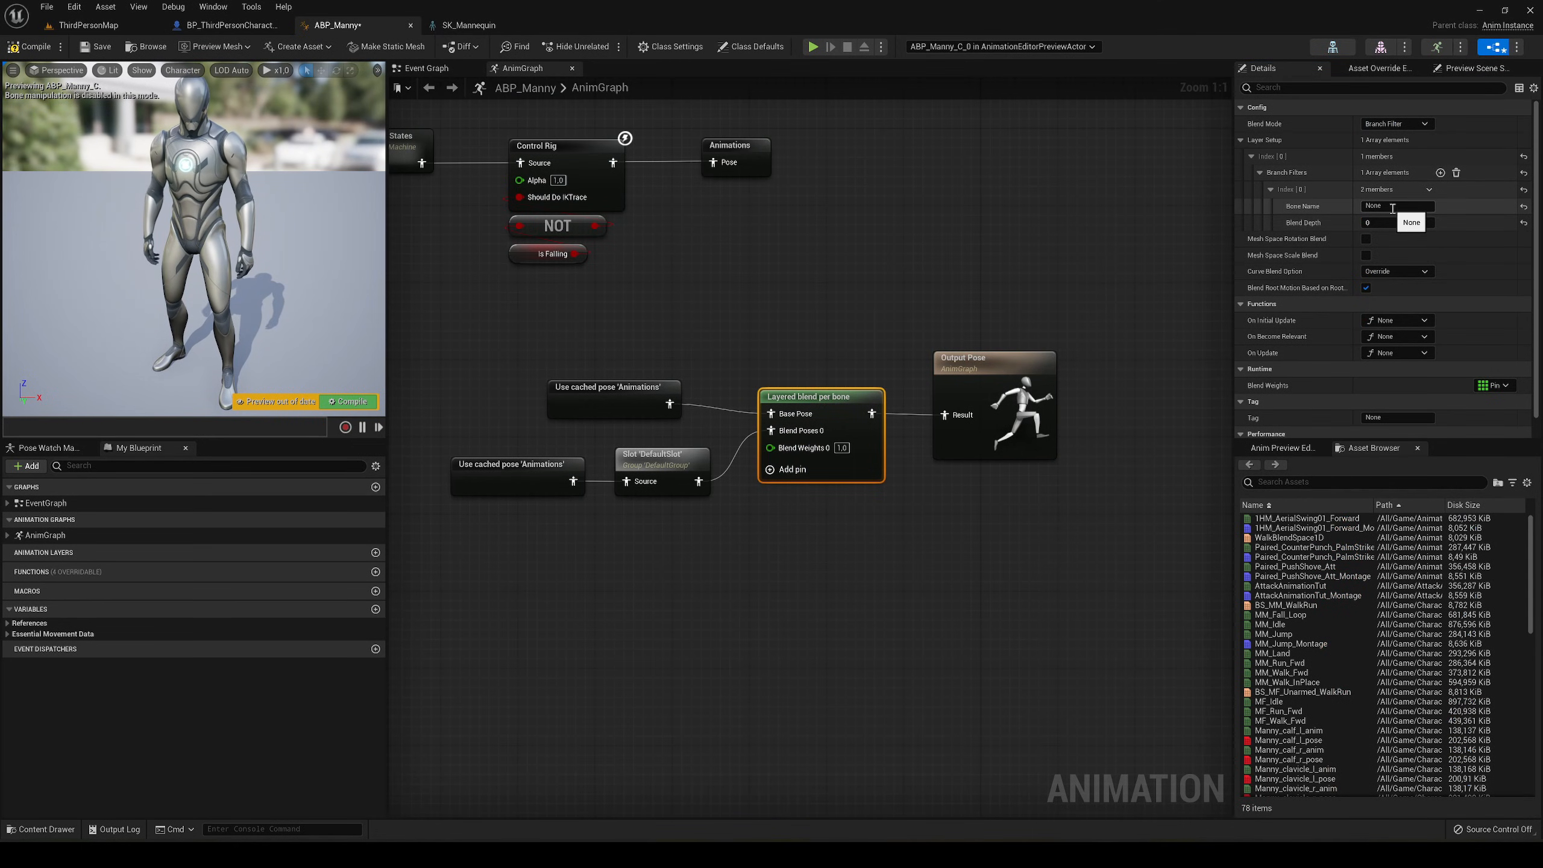
Step: Enter spine_01 as the branch filter's bone name and compile ABP_Manny
text(spine_01)
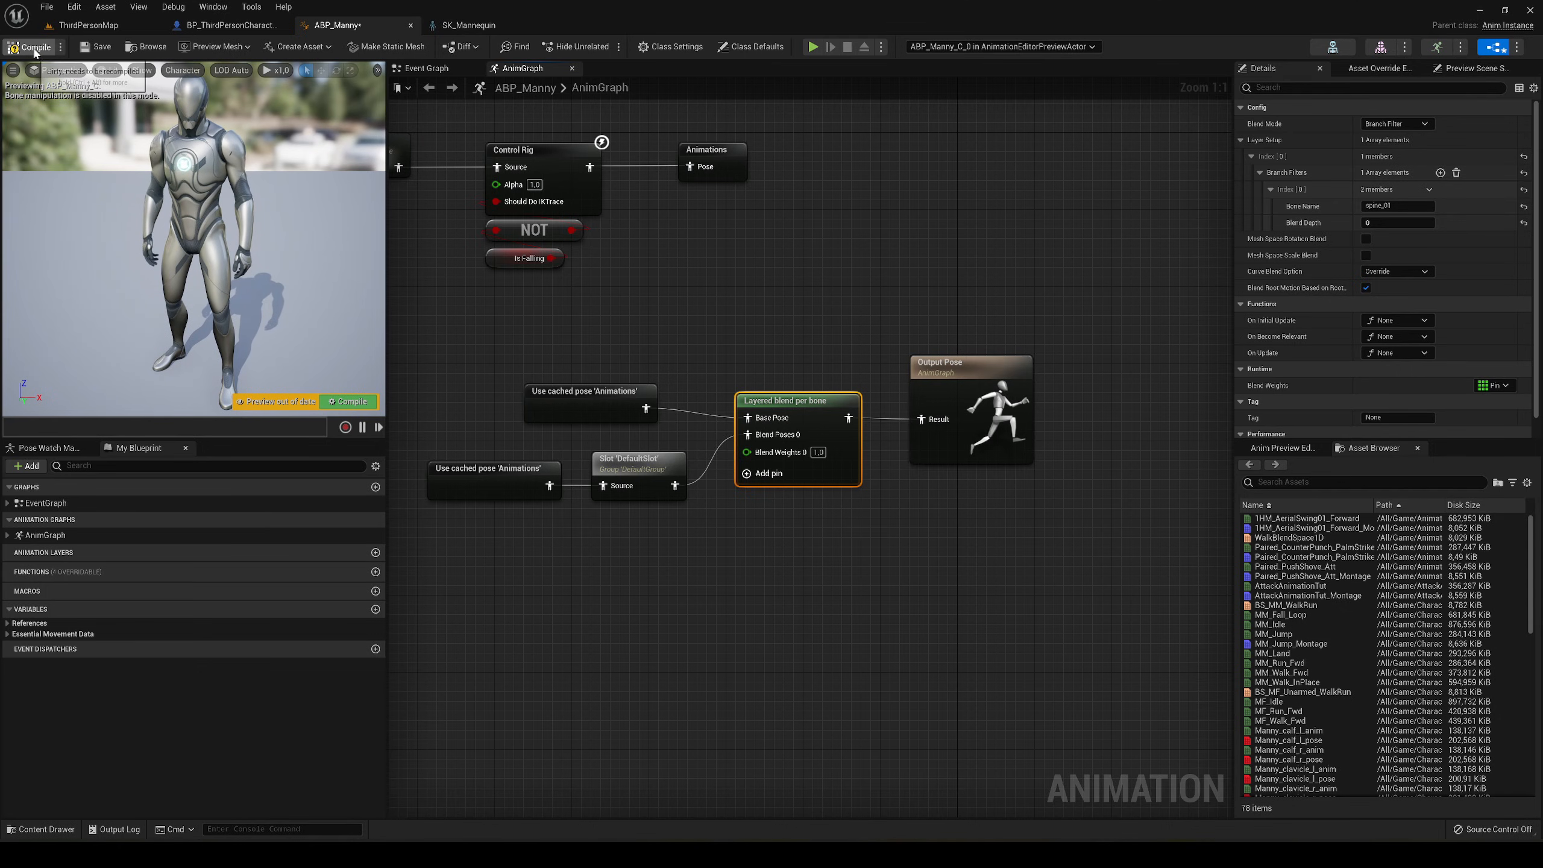
click(87, 25)
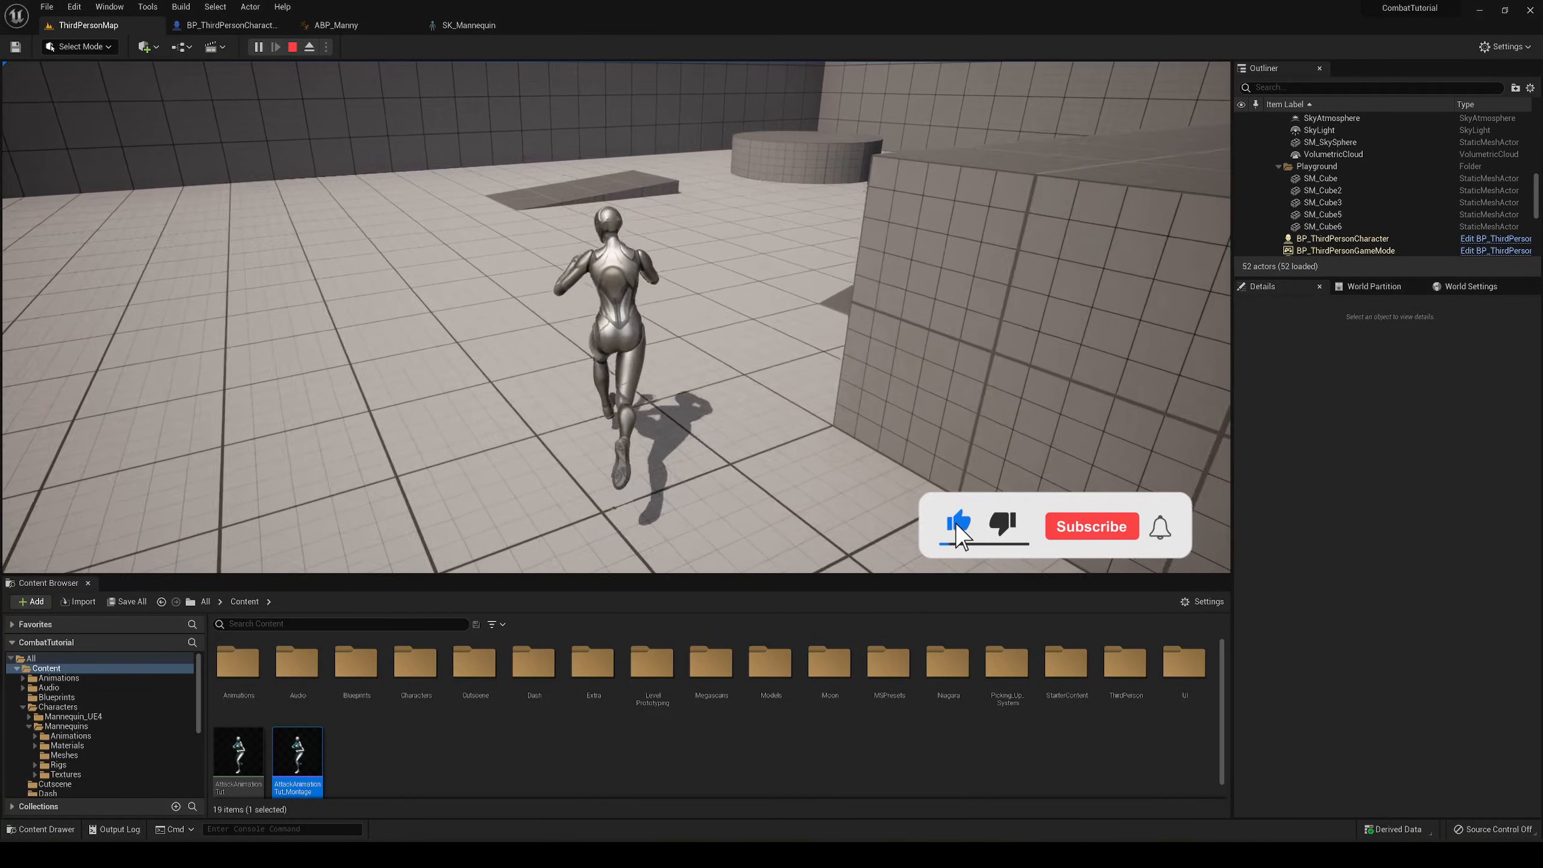
Step: Check in ThirdPersonMap that the mannequin's legs keep running while its upper body attacks
click(1091, 526)
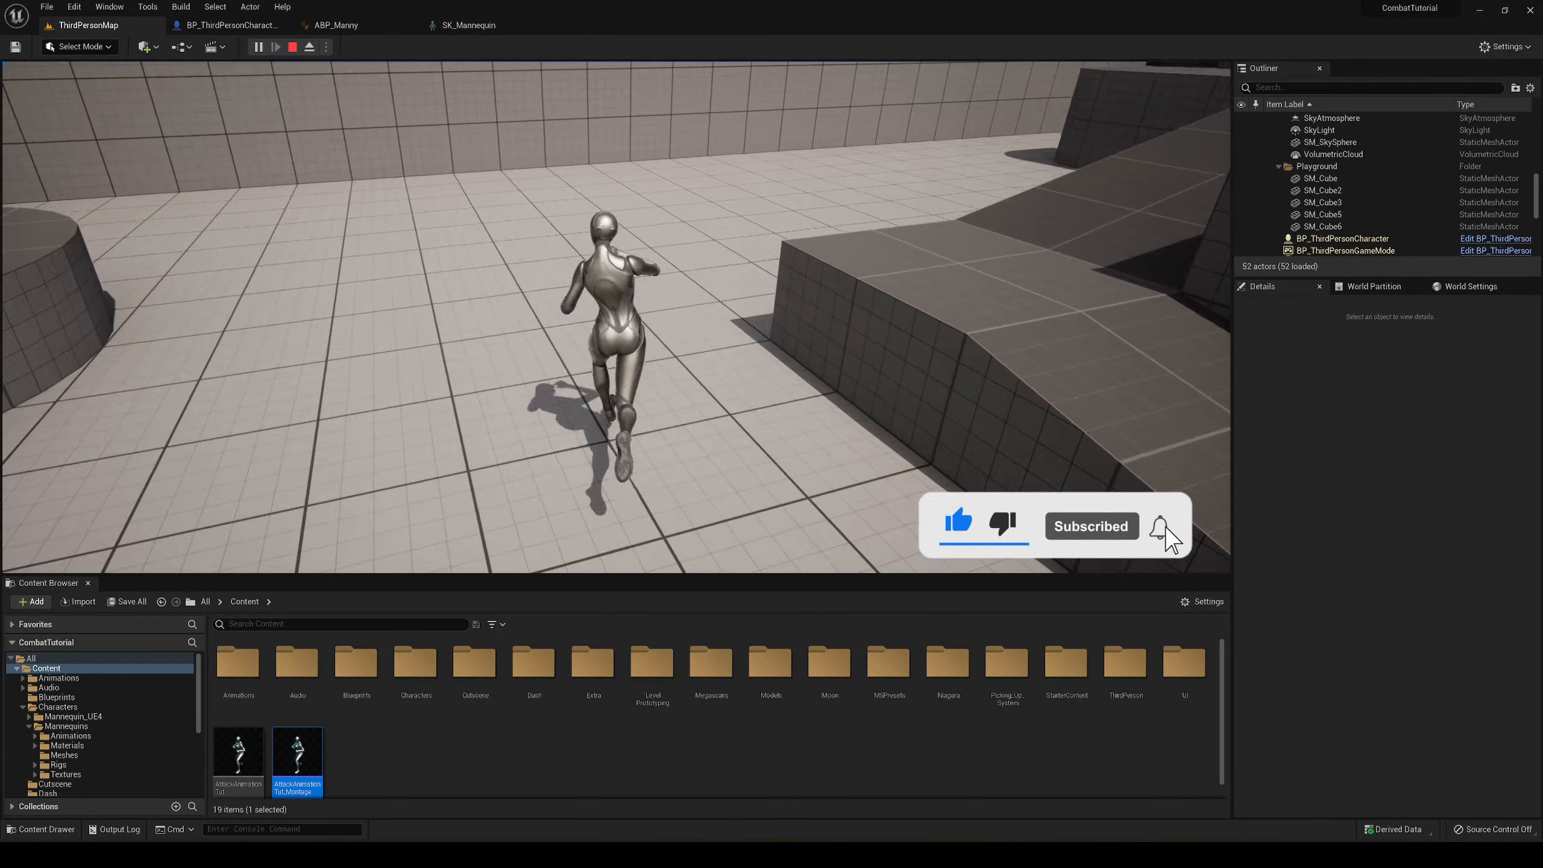
click(958, 522)
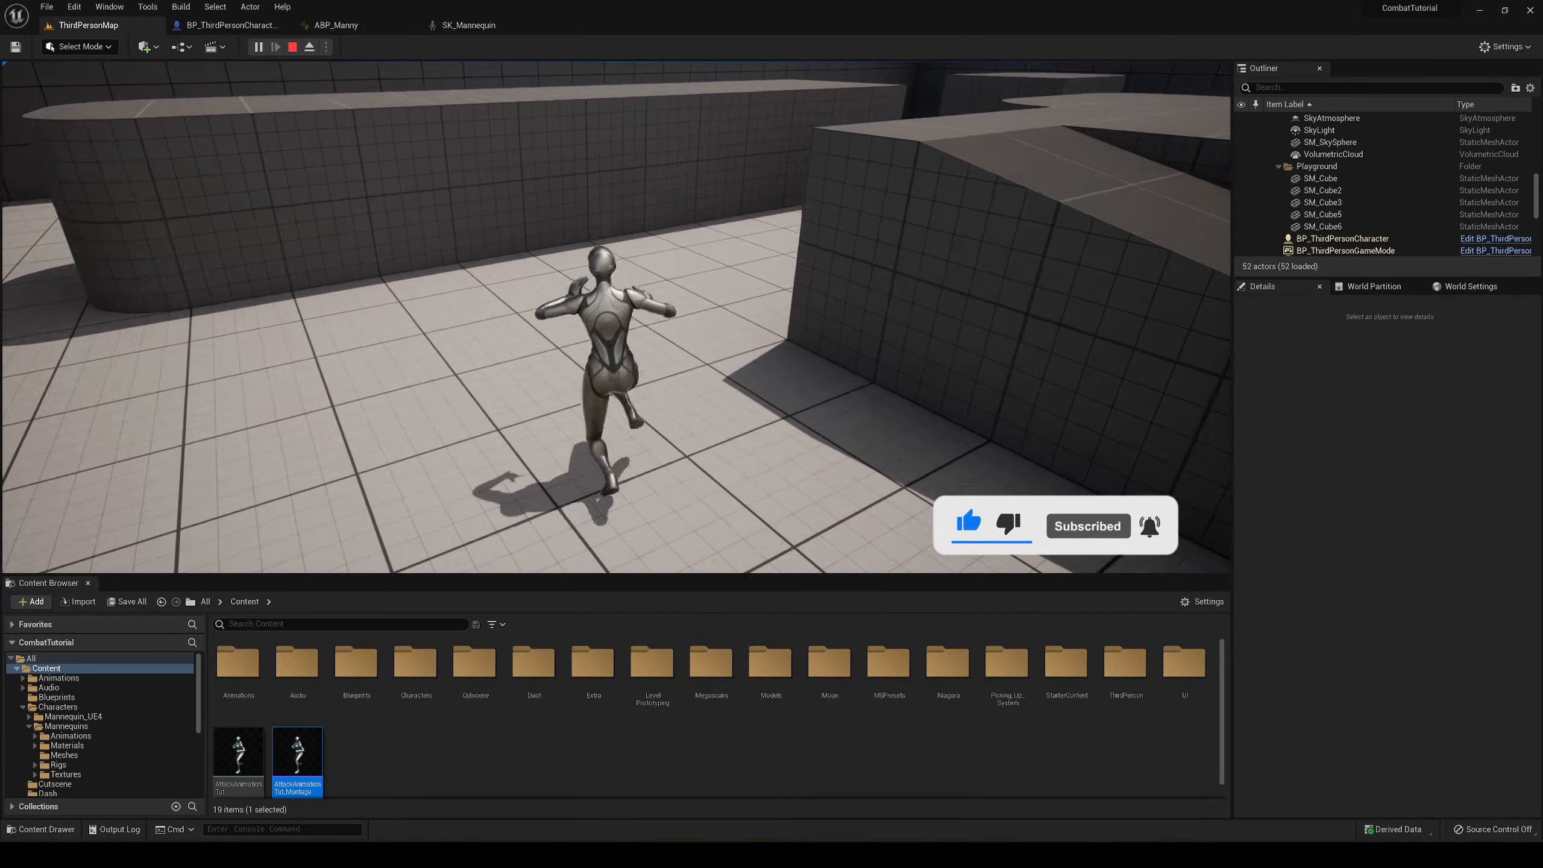